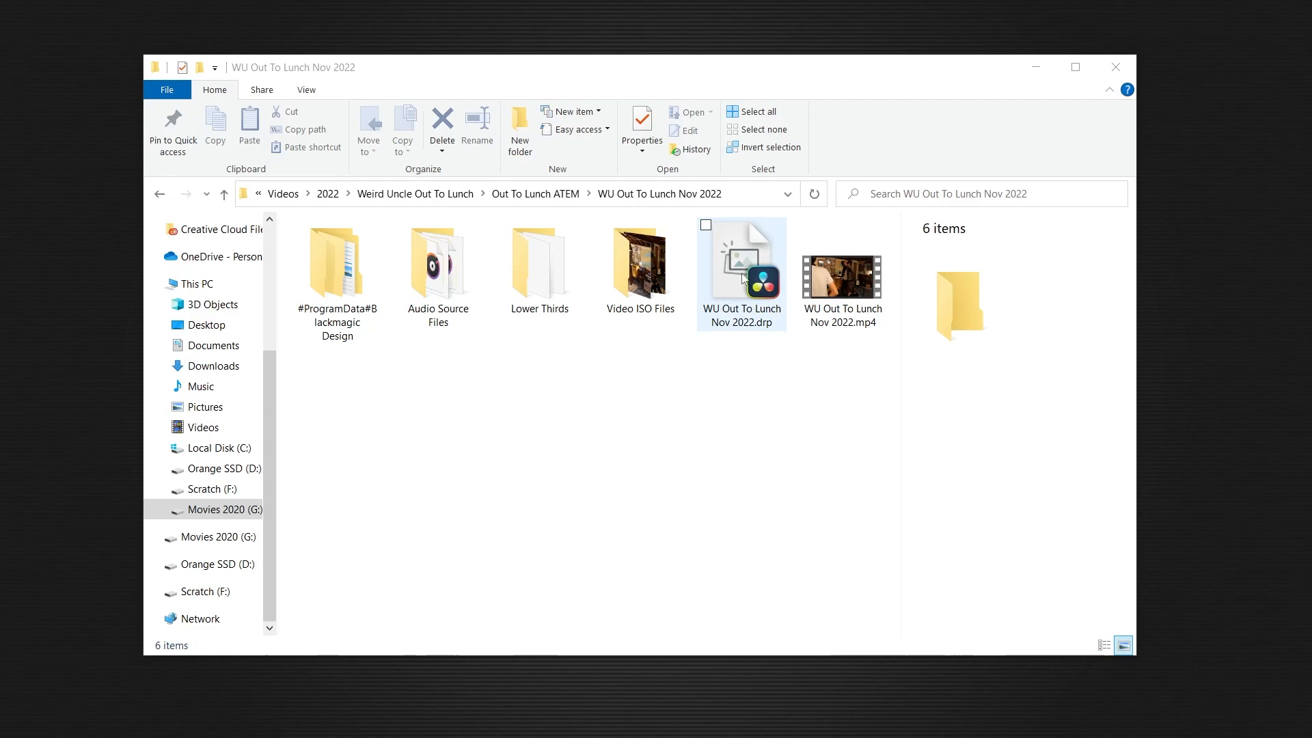
mouse_move(718, 298)
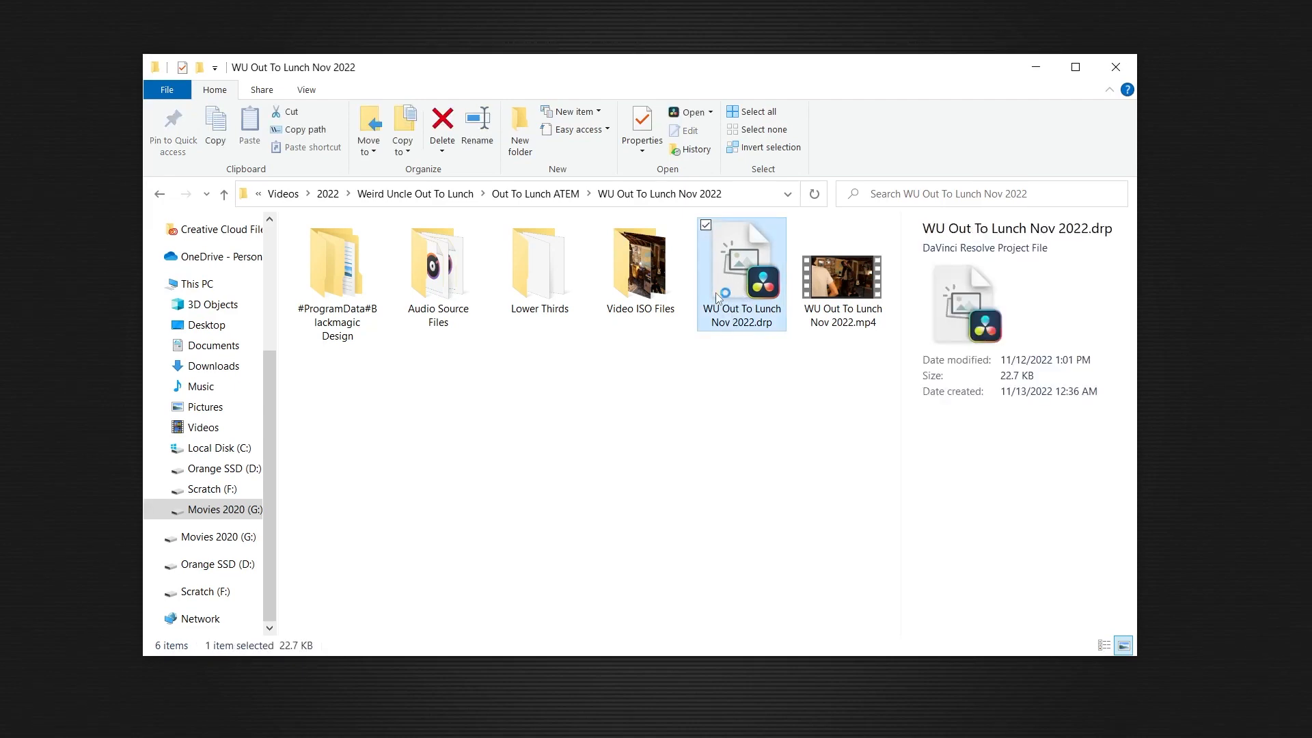
Step: Open the WU Out To Lunch Nov 2022 DaVinci Resolve project from File Explorer
double_click(740, 262)
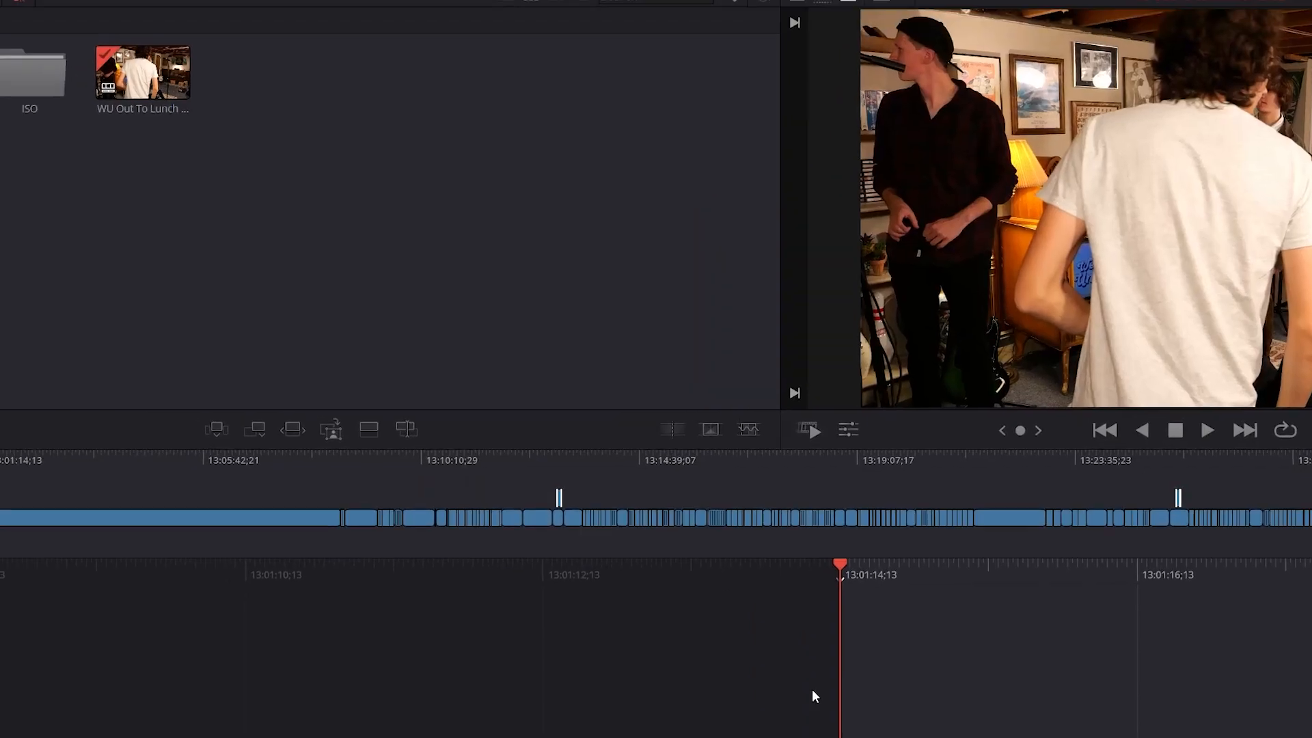
Step: Export the Nov 2022 timeline as XML into the Davinci Resolve XML folder via File > Export > Timeline
left_click(125, 22)
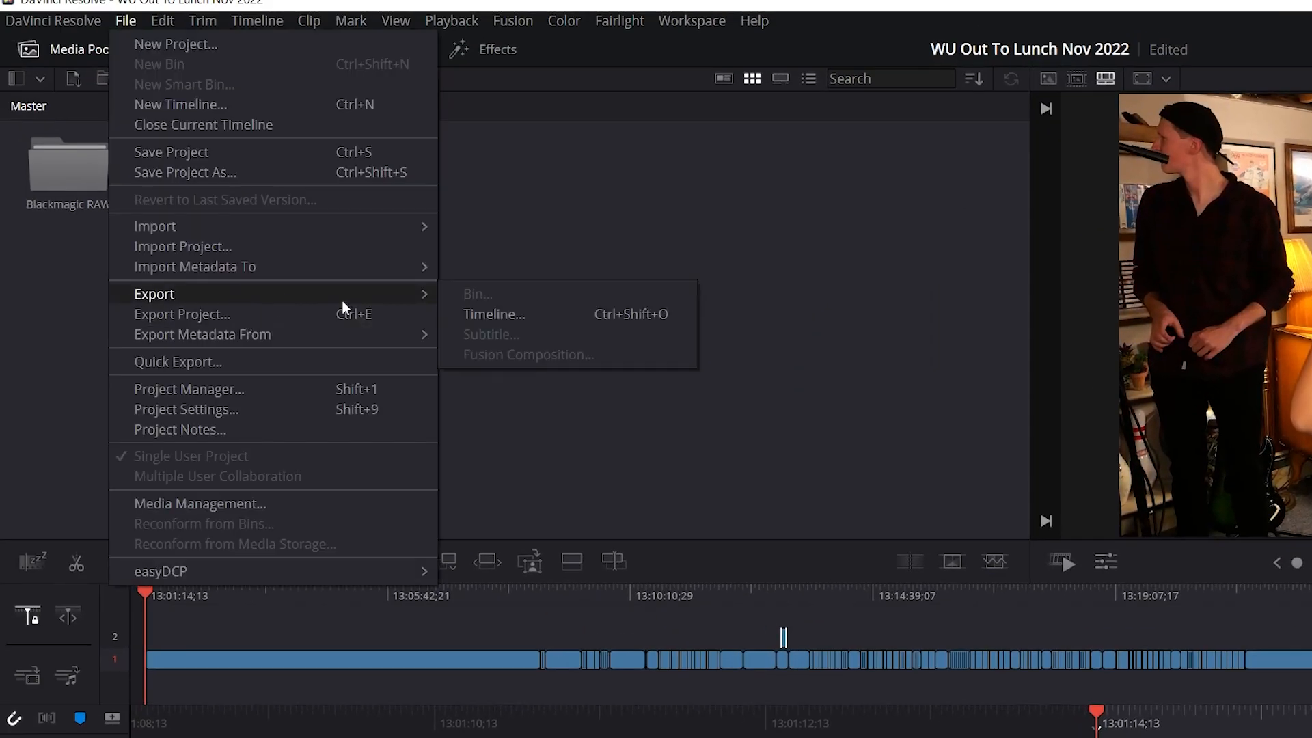
left_click(493, 314)
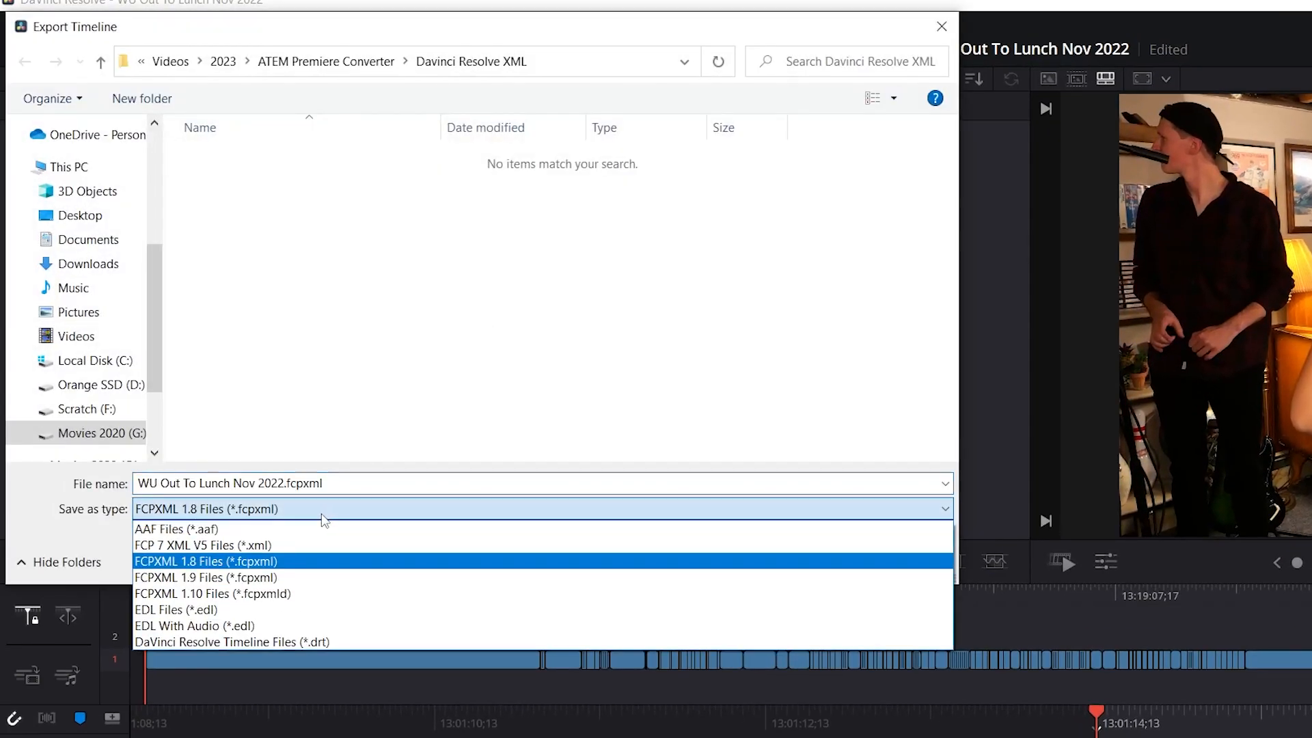
left_click(185, 545)
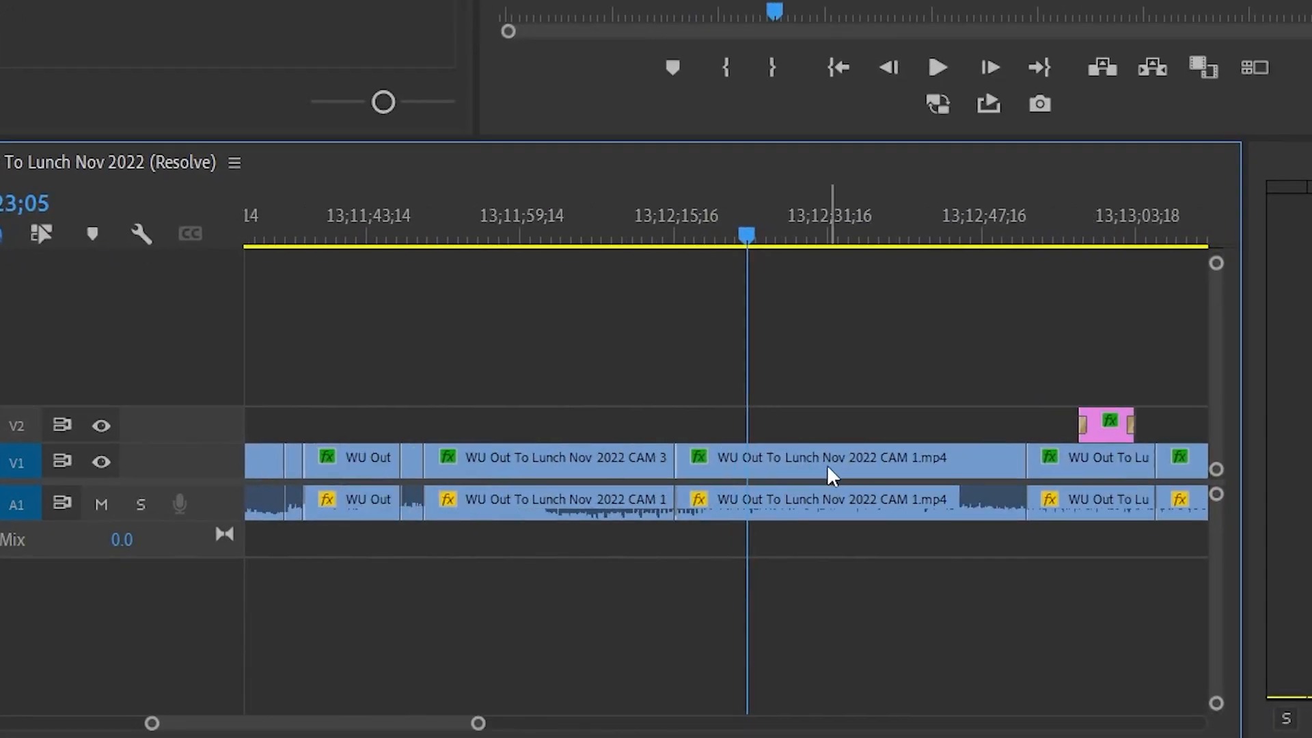
right_click(829, 475)
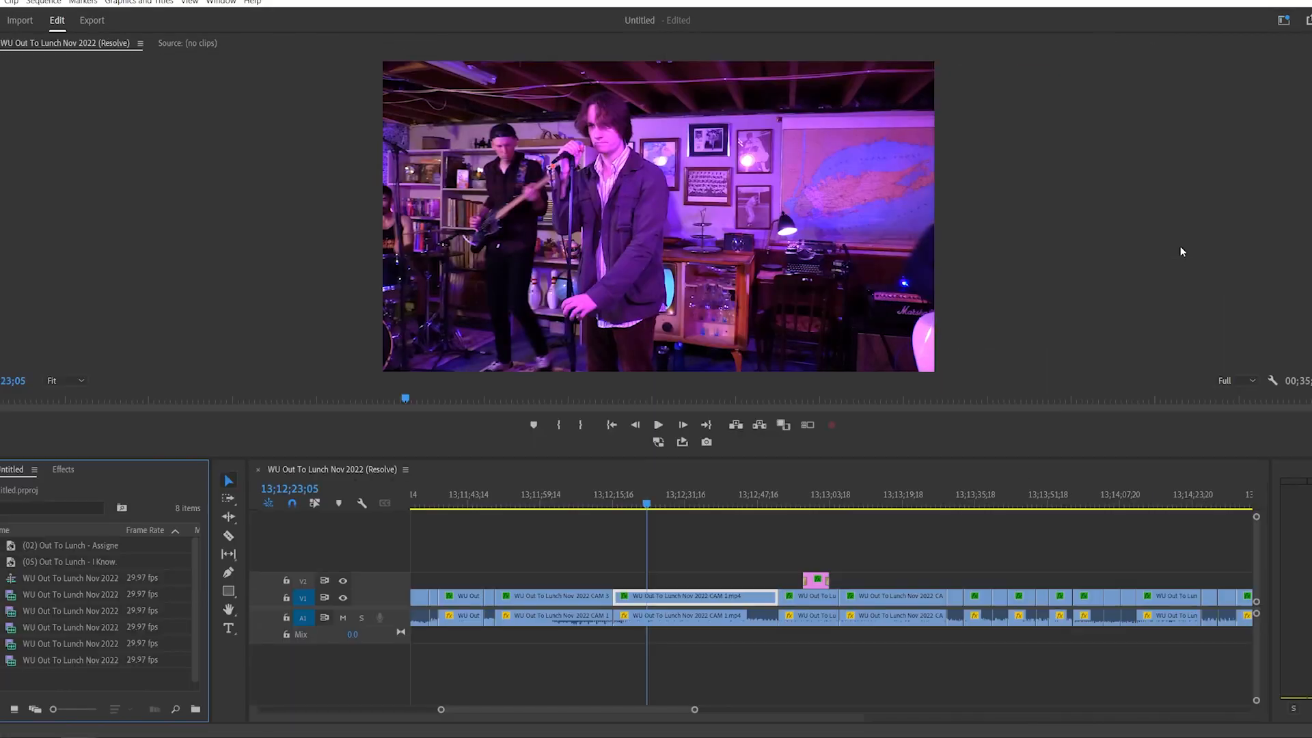
left_click(806, 424)
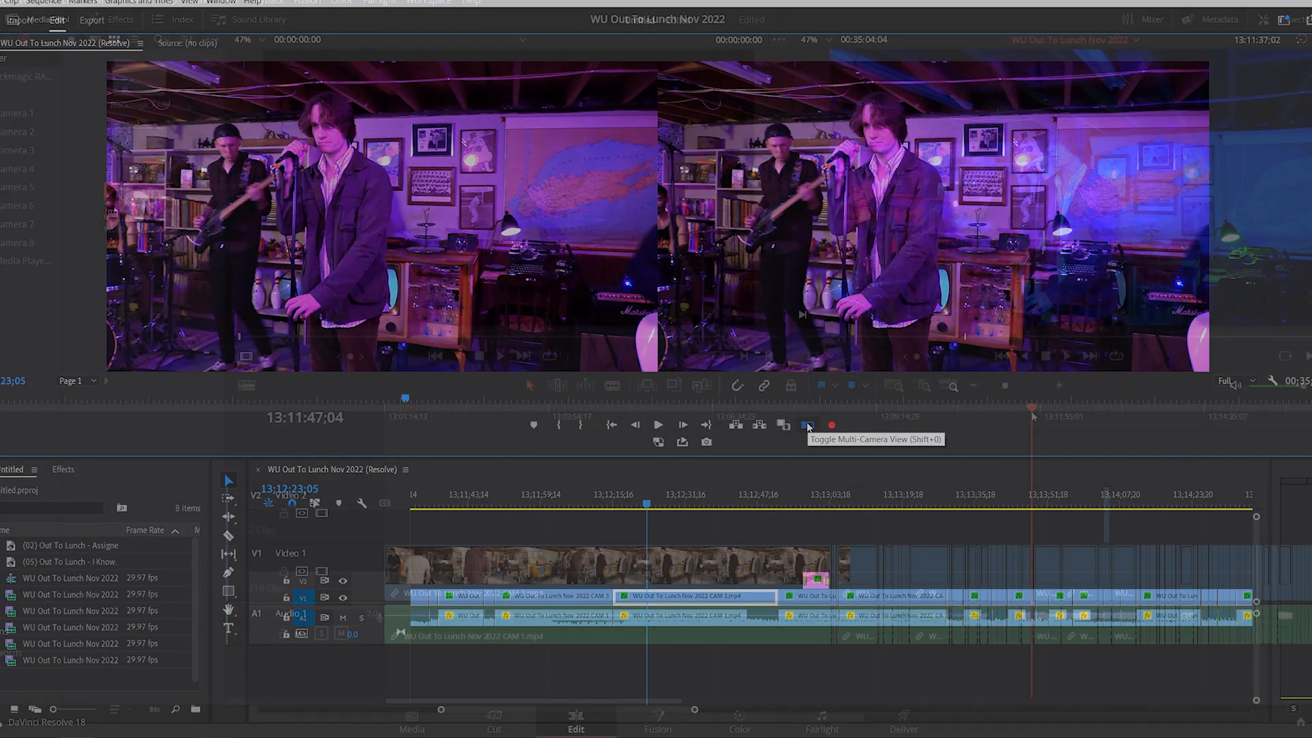
Step: Show the full single-camera CAM 1 timeline on Resolve's Cut page
left_click(802, 424)
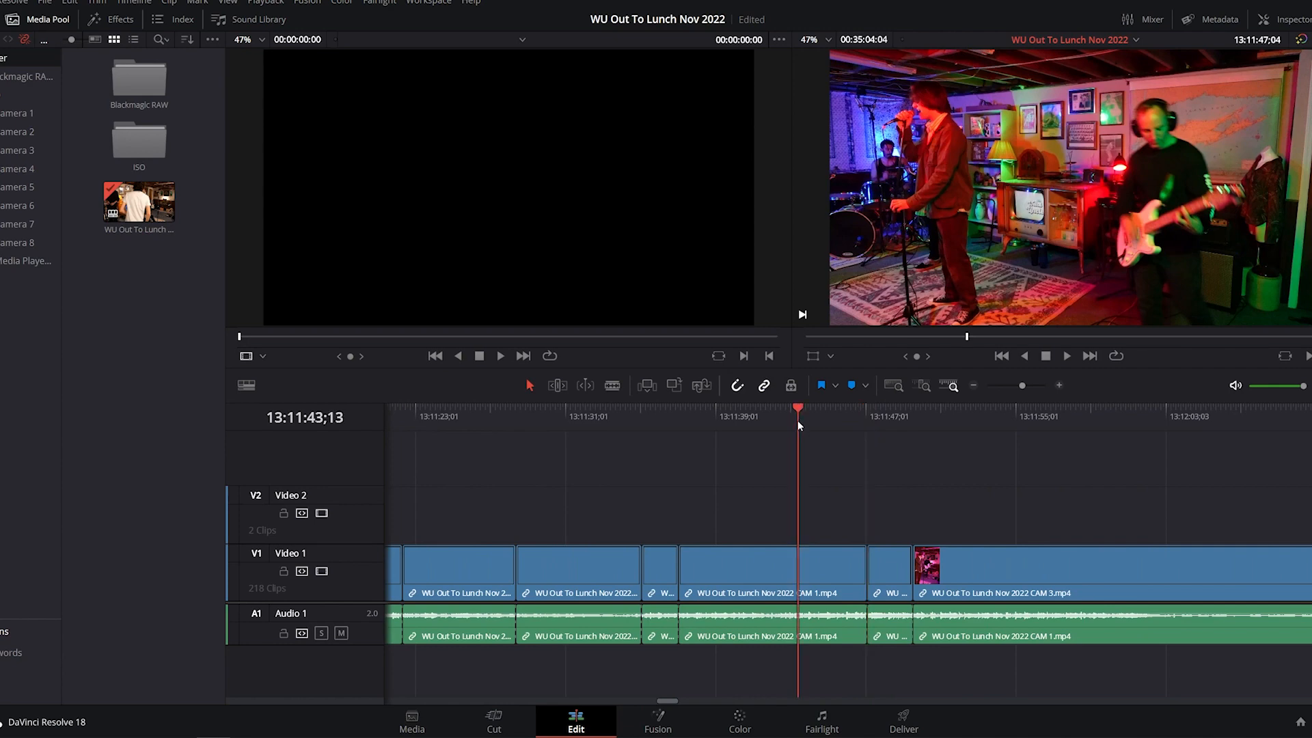
right_click(763, 592)
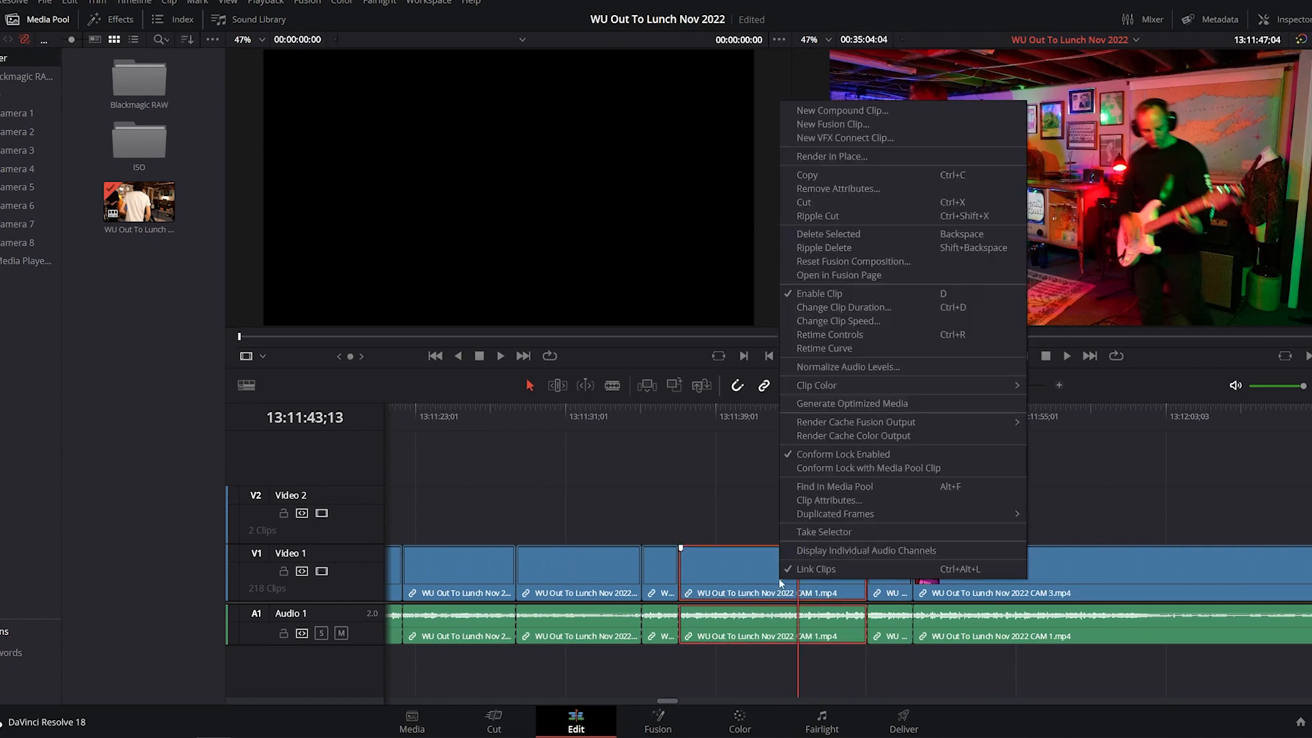
left_click(494, 718)
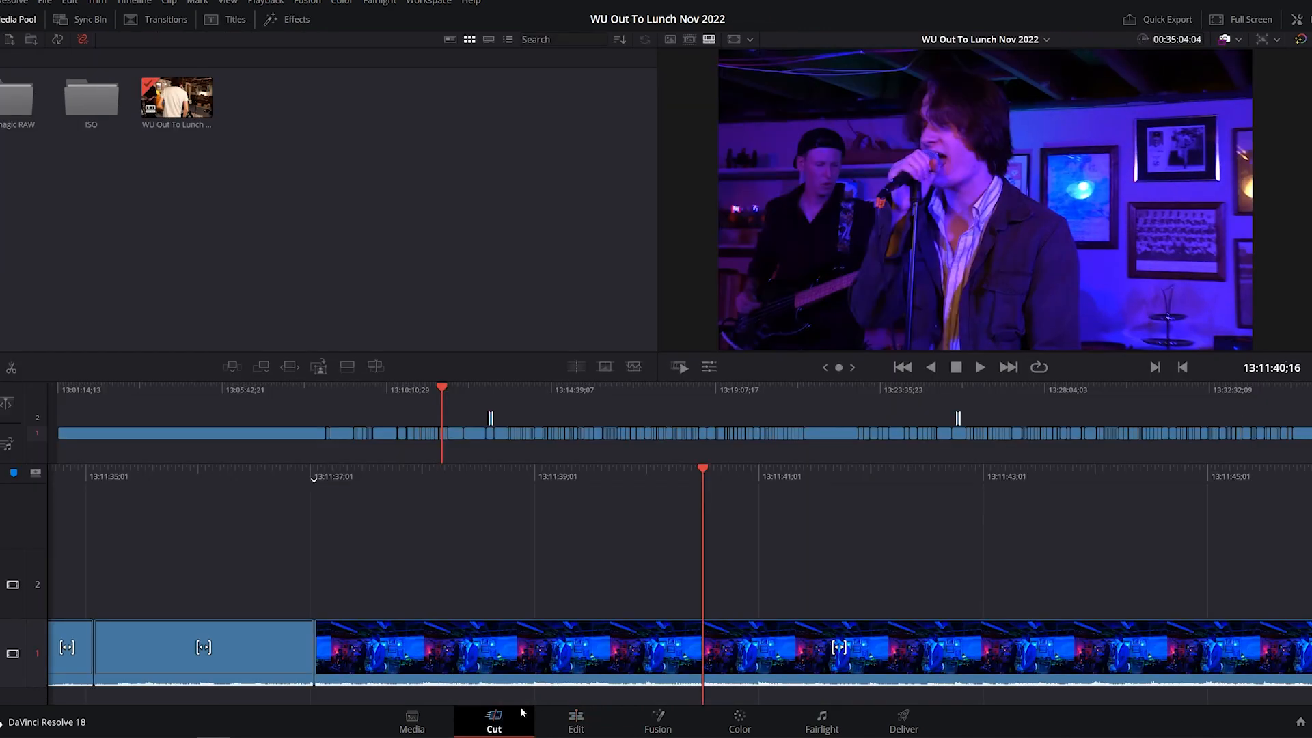
left_click(91, 19)
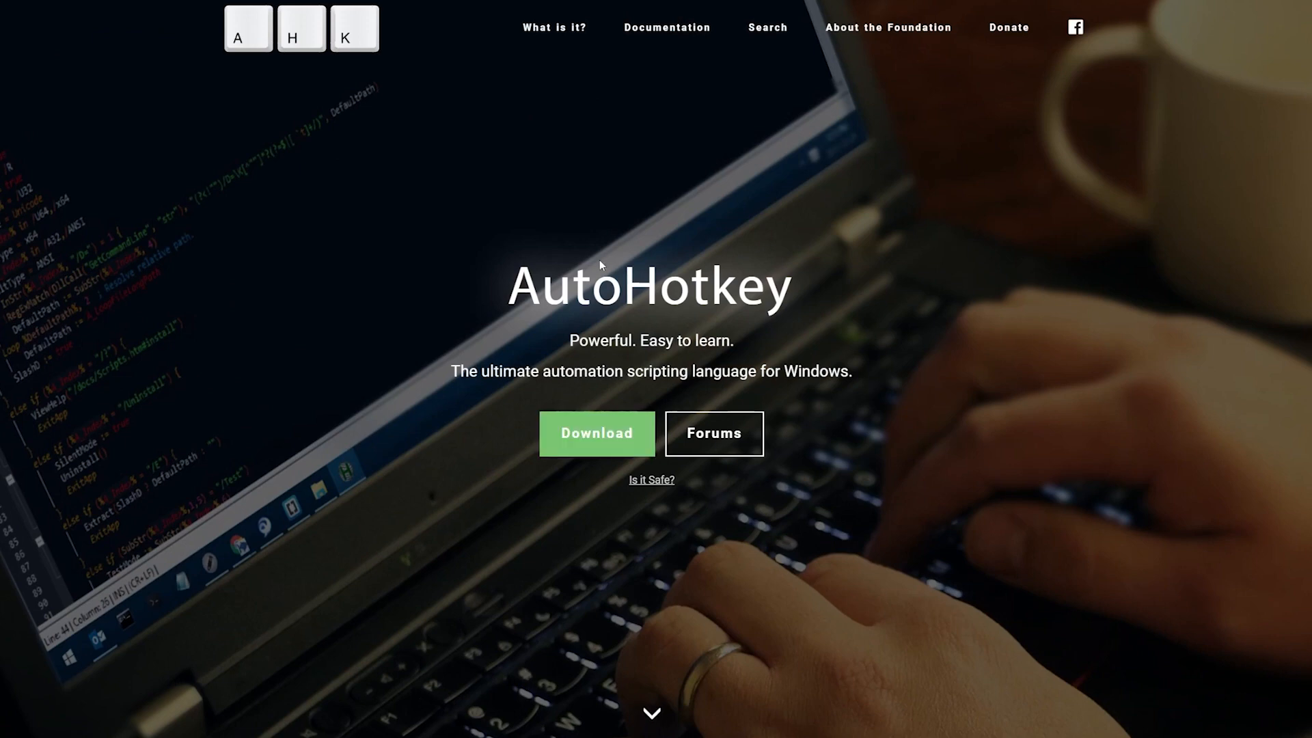
mouse_move(919, 396)
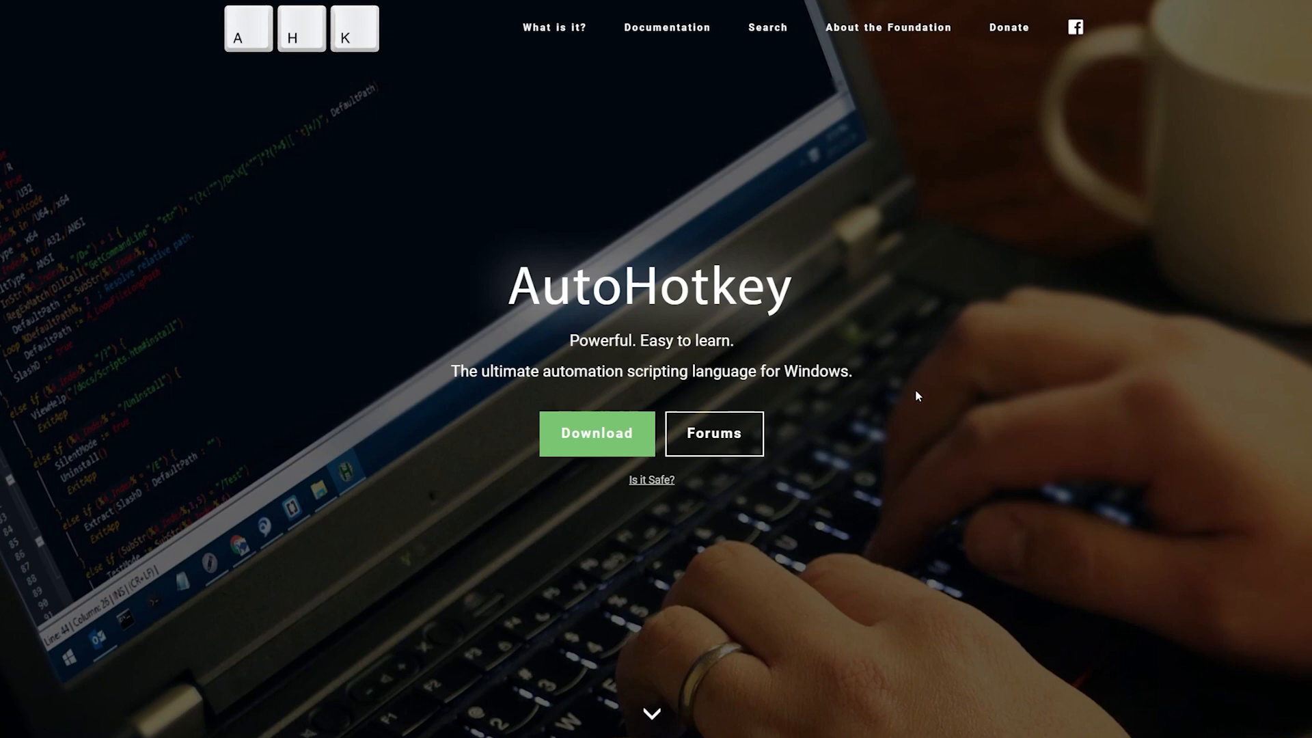
mouse_move(587, 451)
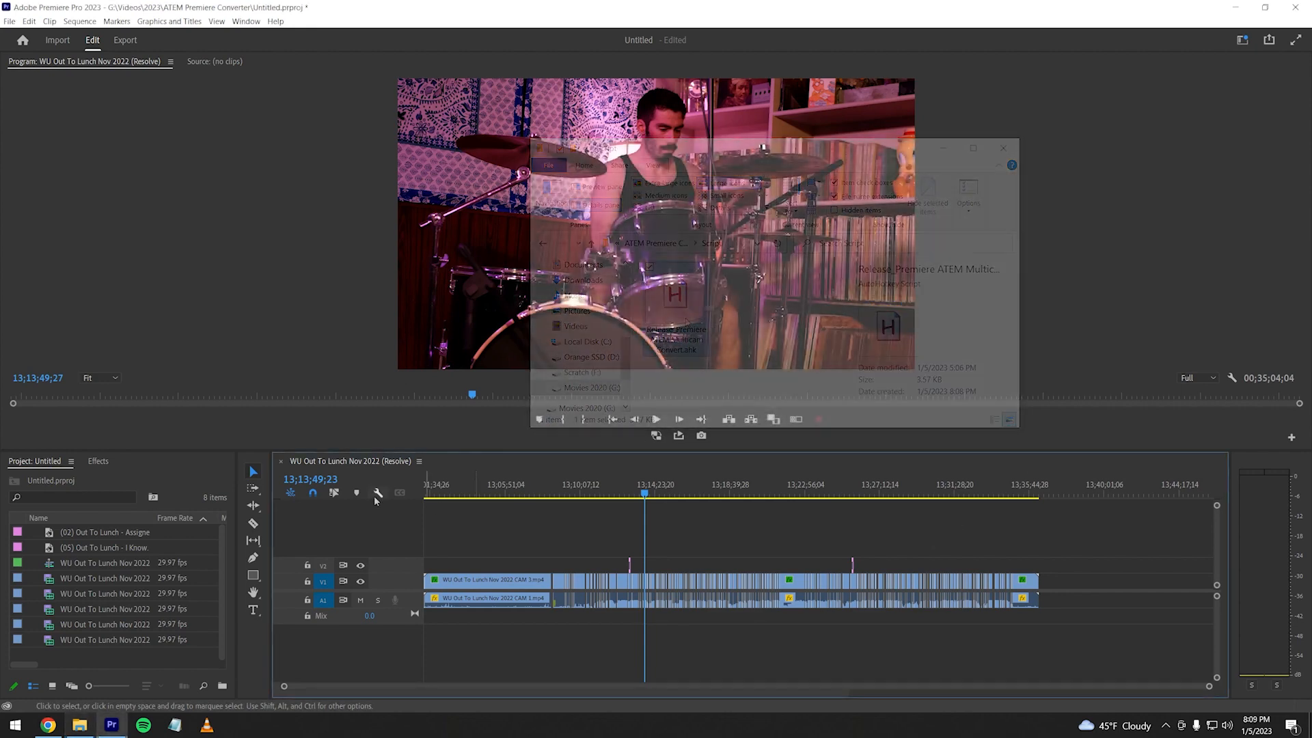
Step: Create a multi-camera source sequence from the five selected CAM clips, synced by timecode
right_click(52, 643)
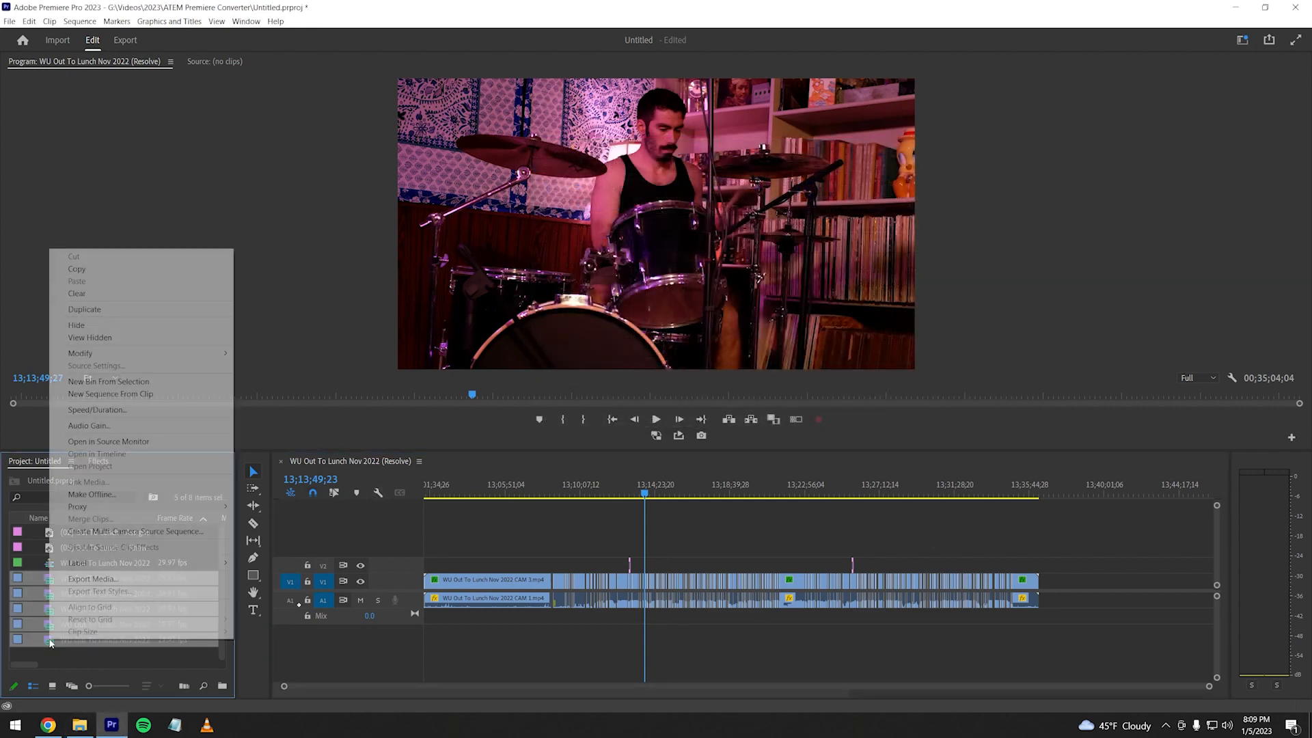
left_click(105, 531)
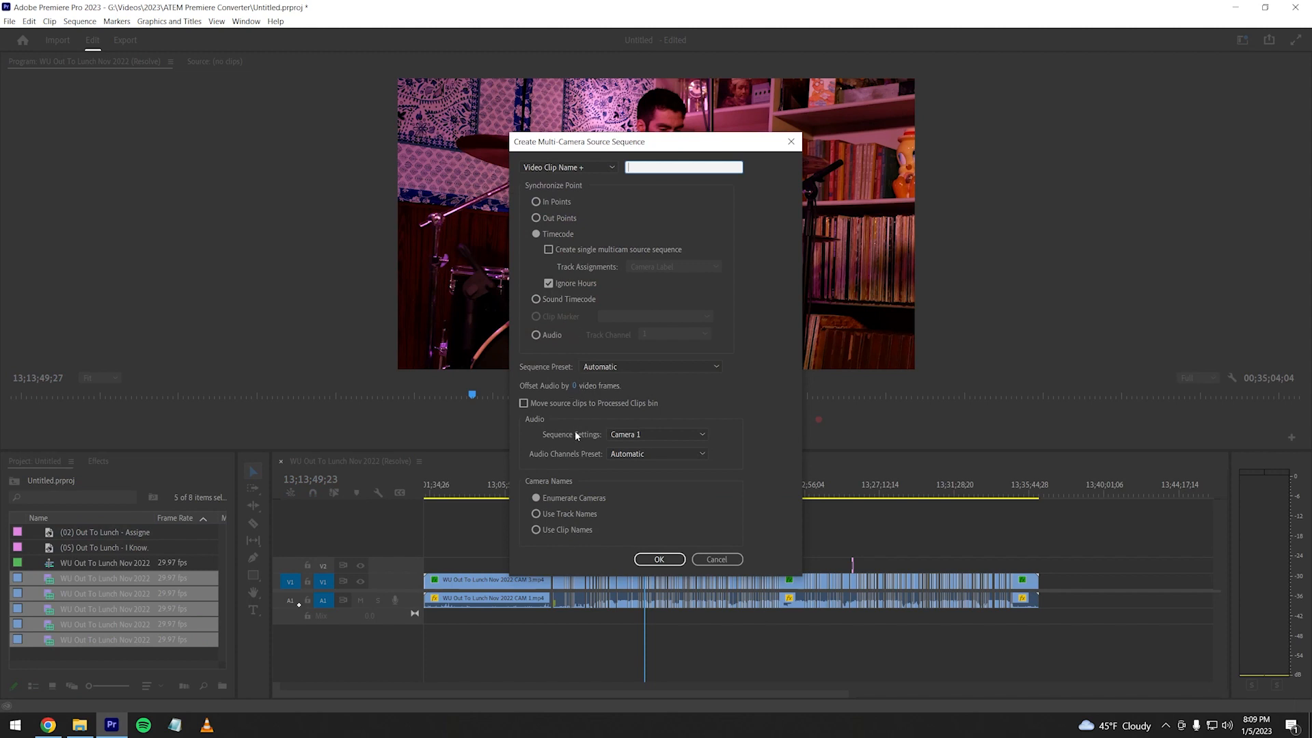
left_click(660, 559)
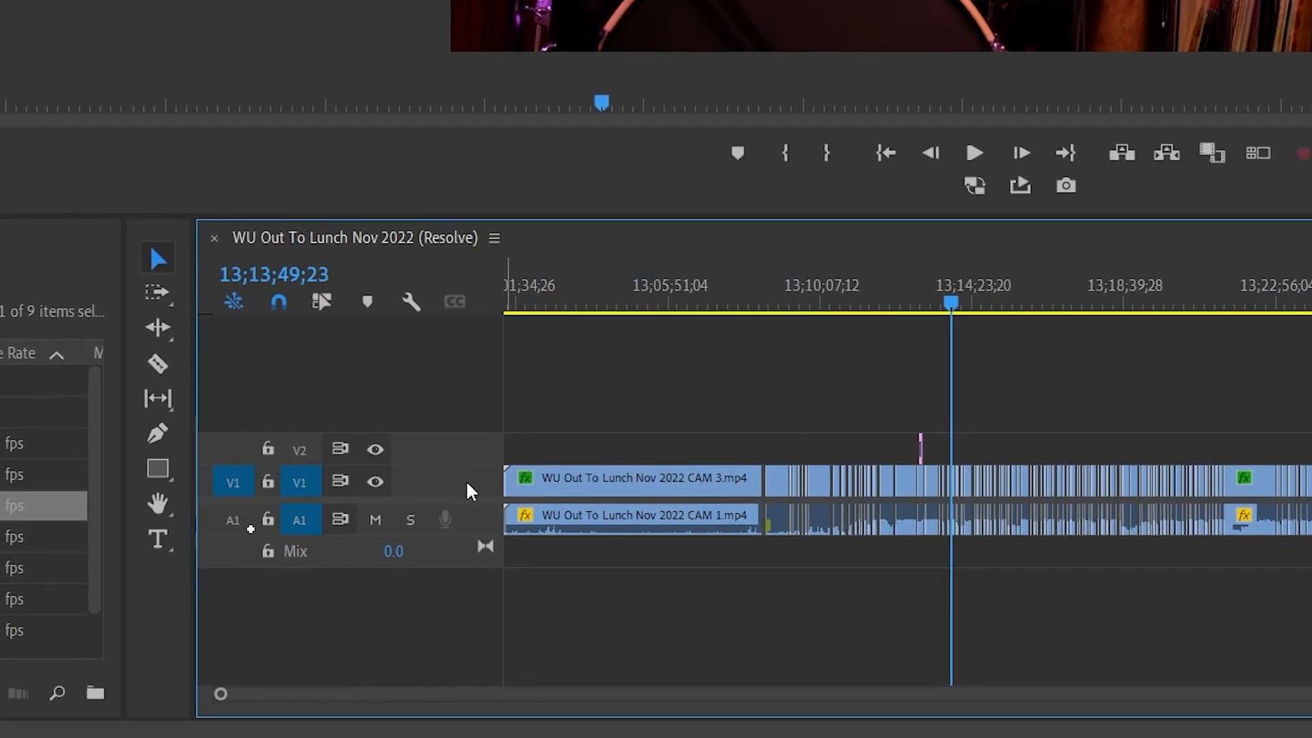
Step: Add a new video track above V1 for the multicam clips
right_click(468, 490)
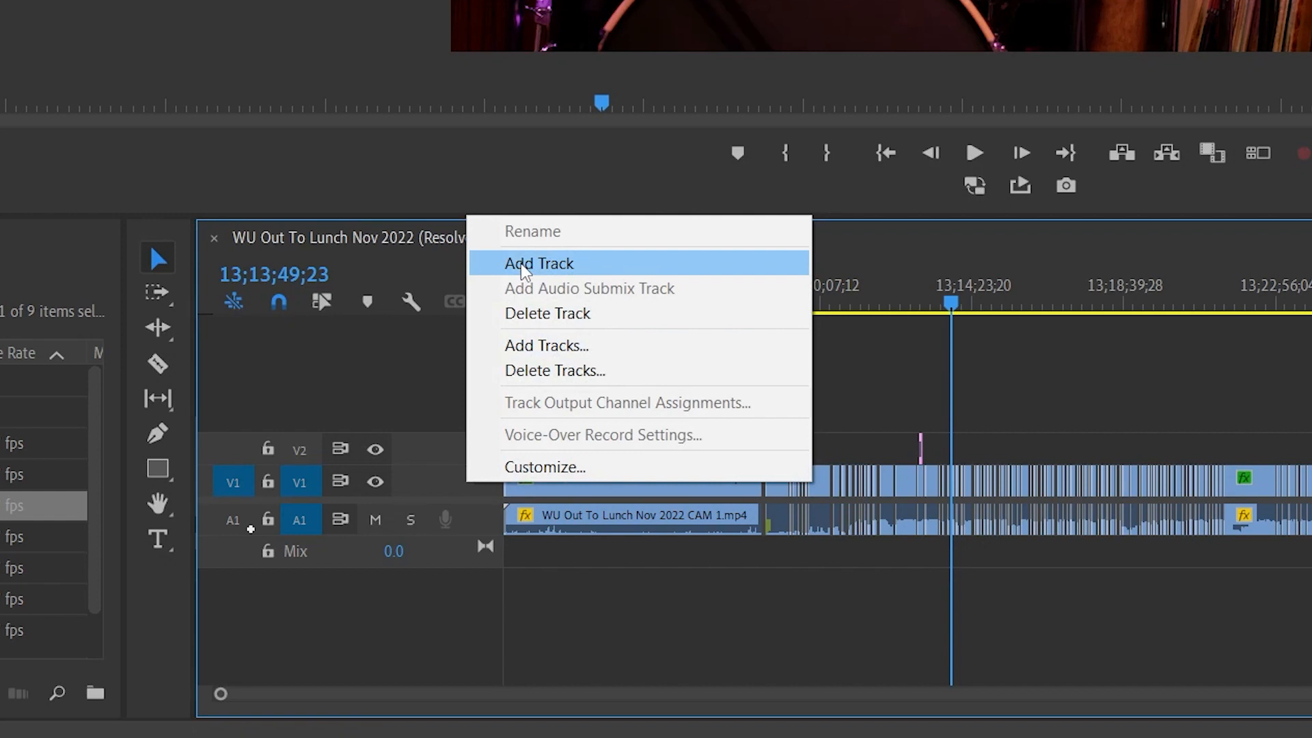
left_click(540, 263)
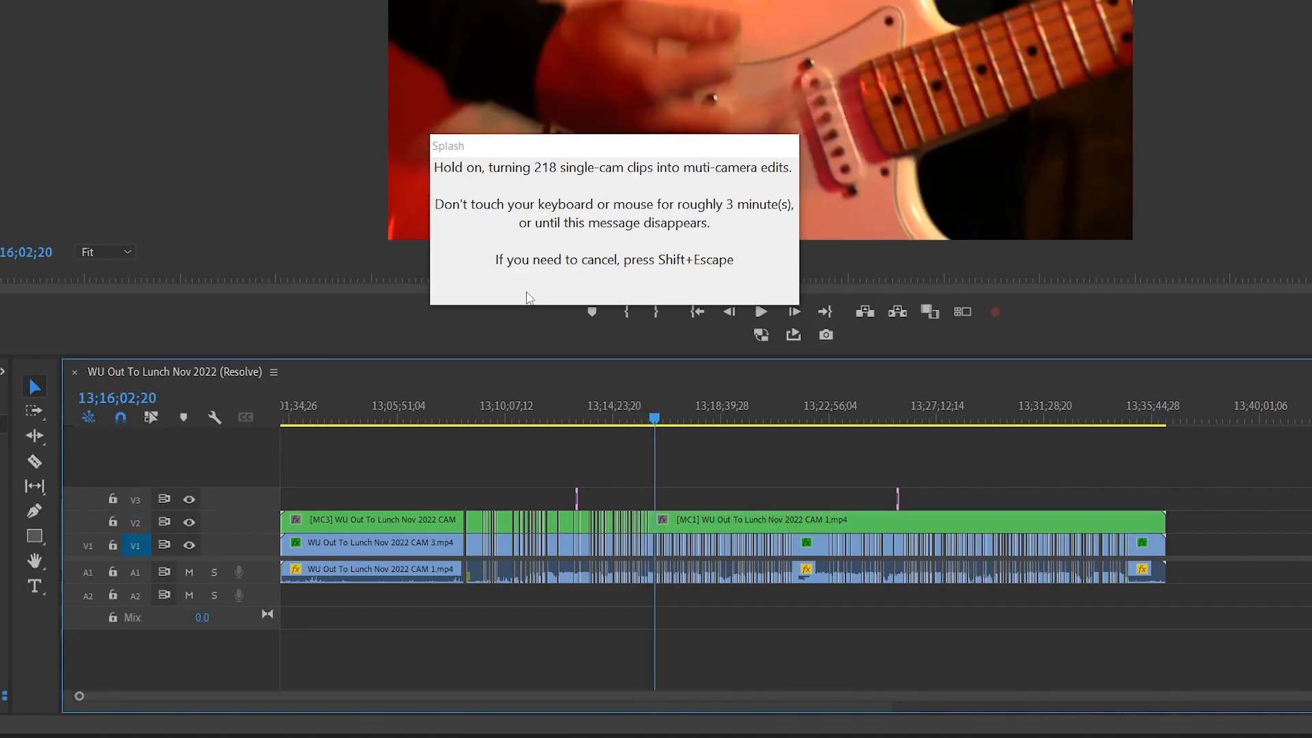
left_click(55, 38)
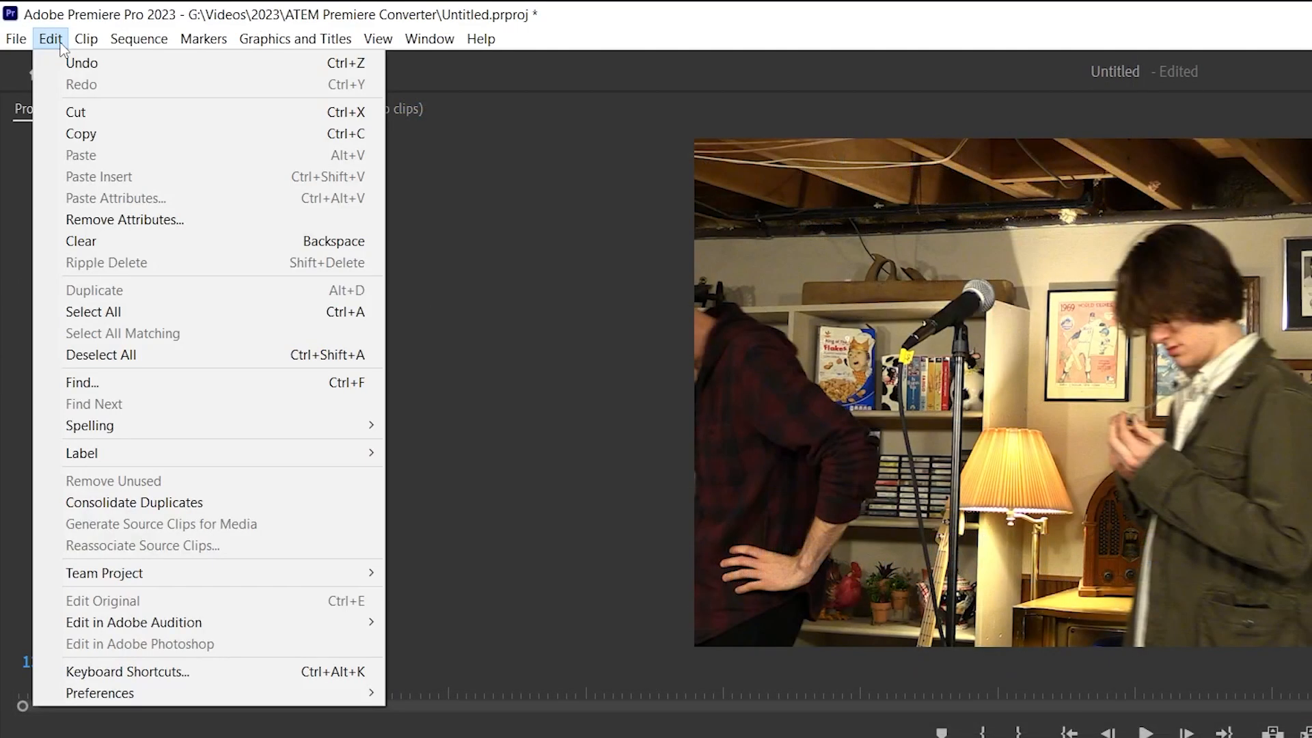
Step: In Keyboard Shortcuts from the Premiere Pro Default preset, assign F2 to Rename and Ctrl+Shift+2 to Toggle Target Video 2
left_click(123, 669)
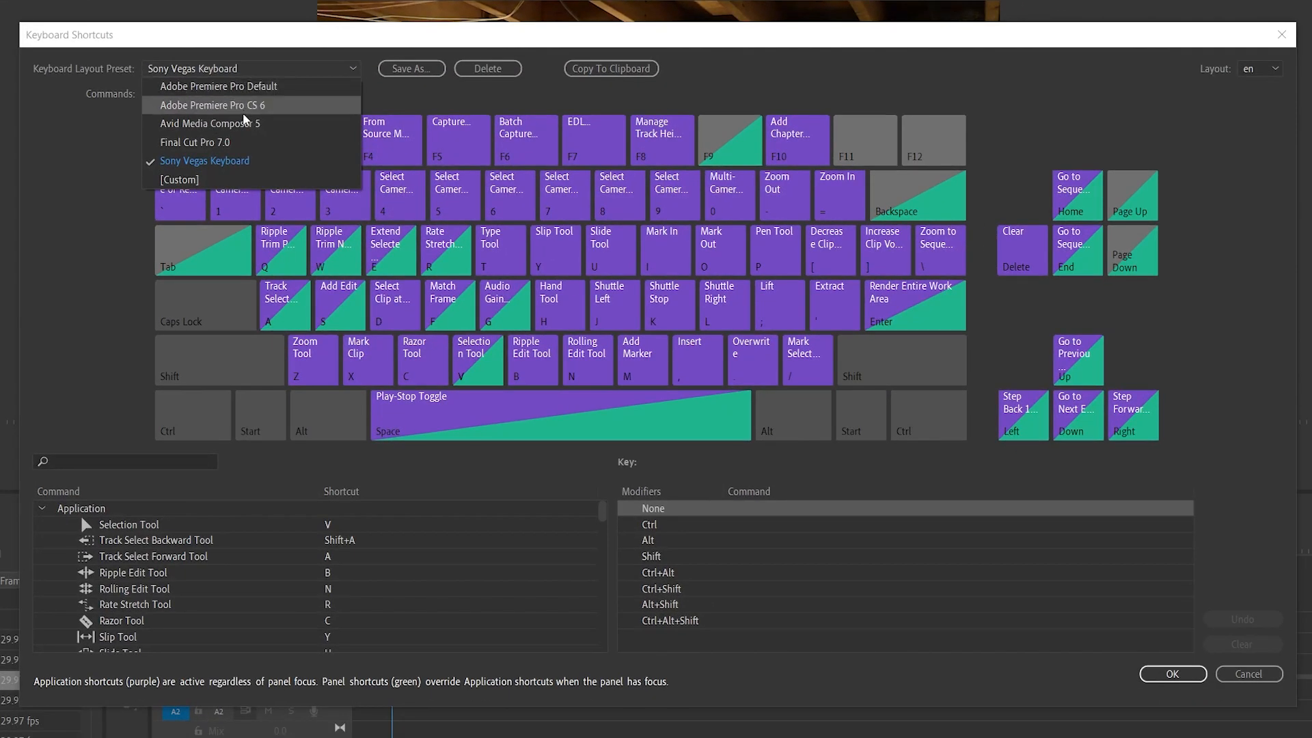
left_click(217, 87)
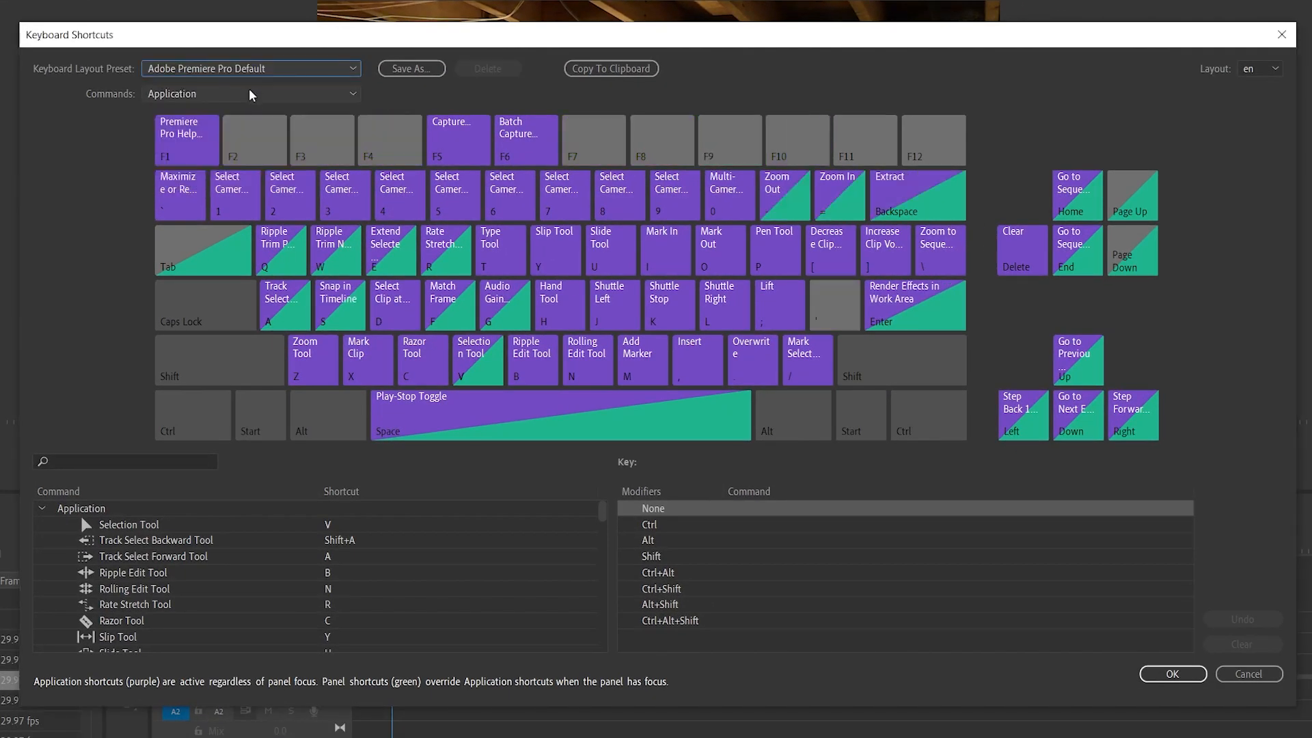
left_click(254, 140)
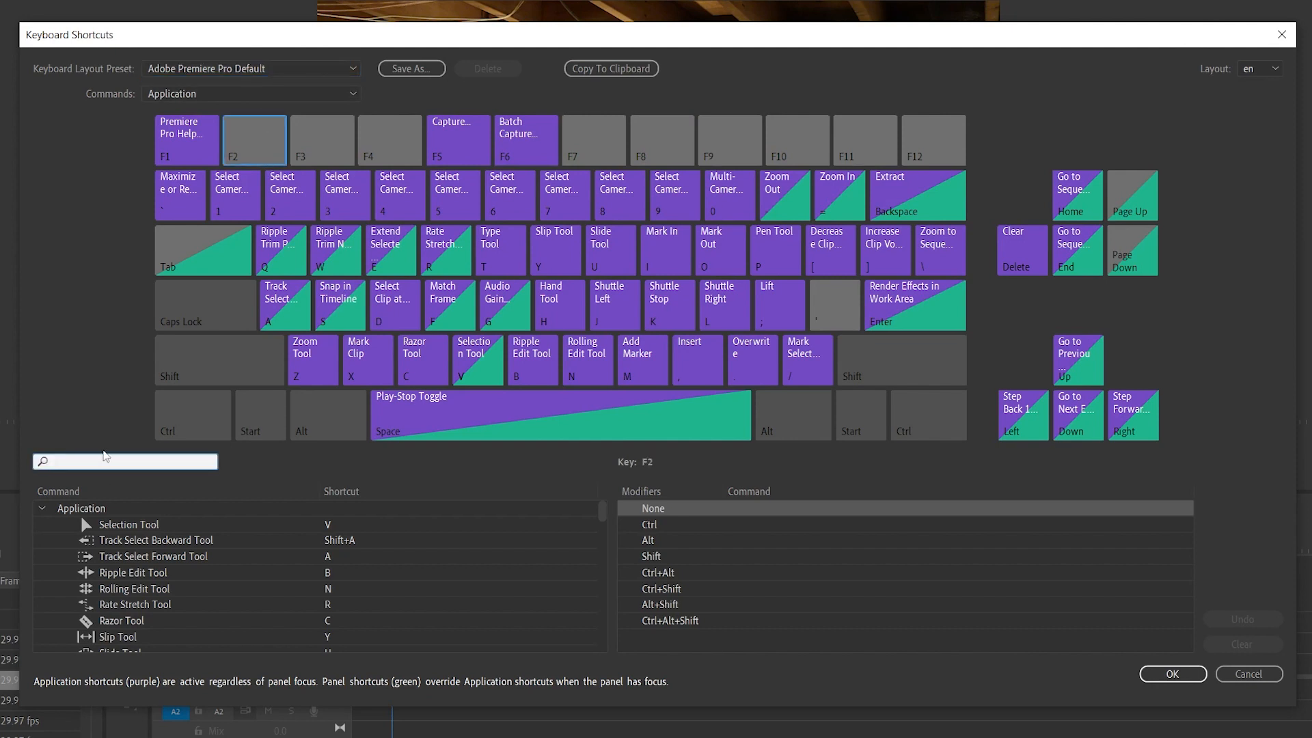
type("rename")
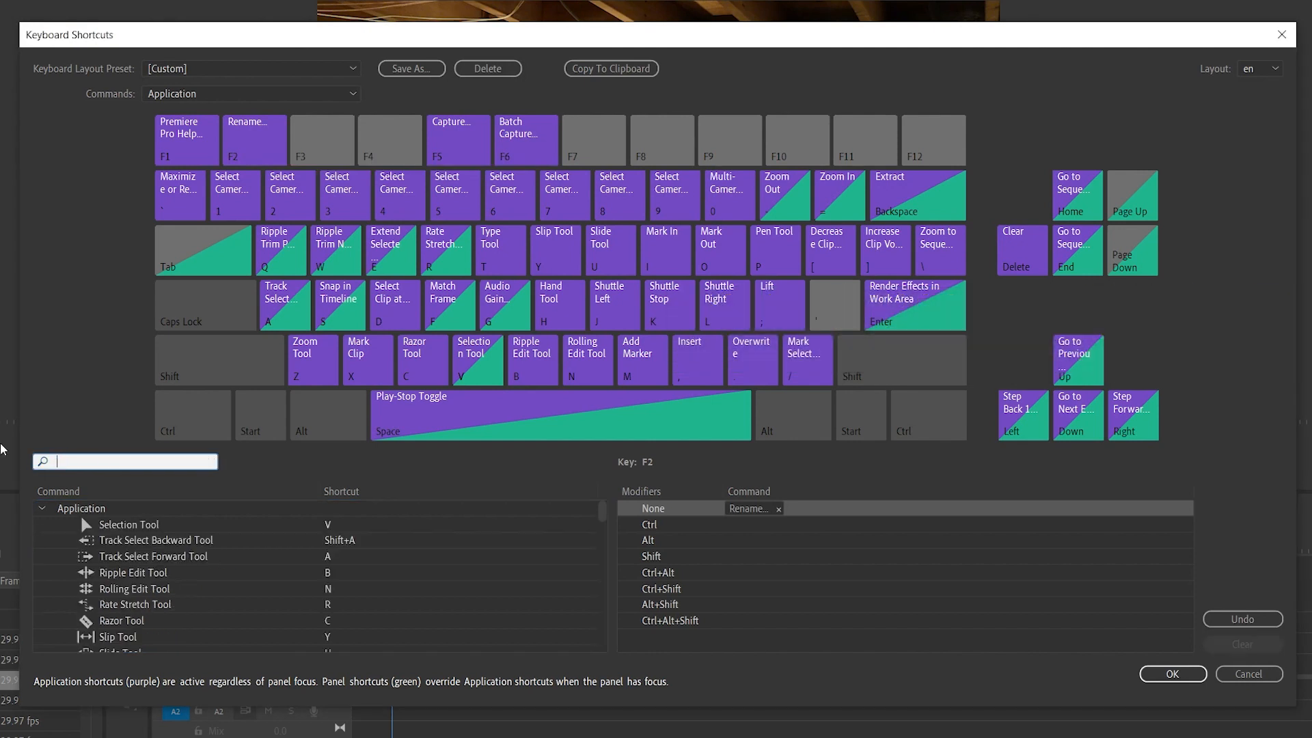
type("toggle target video")
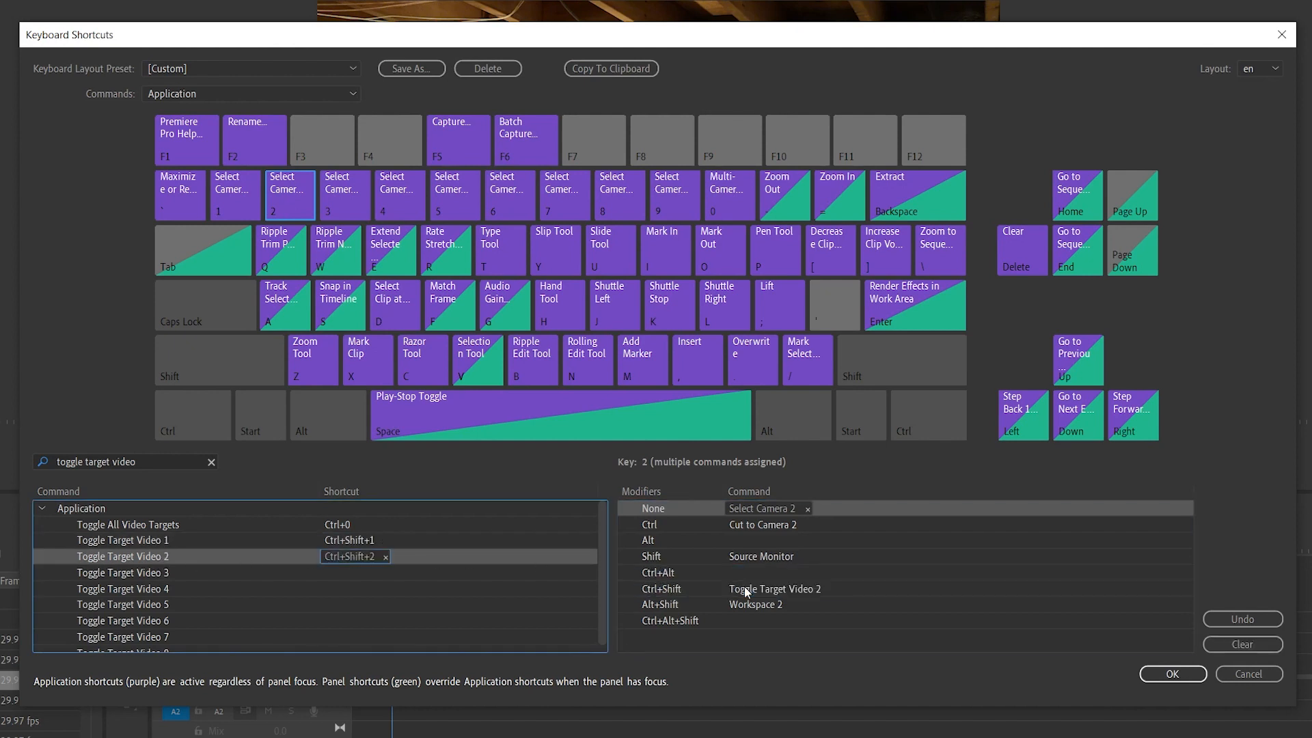
Step: Save the shortcut set as a new preset named 'Atem Cutter'
left_click(410, 69)
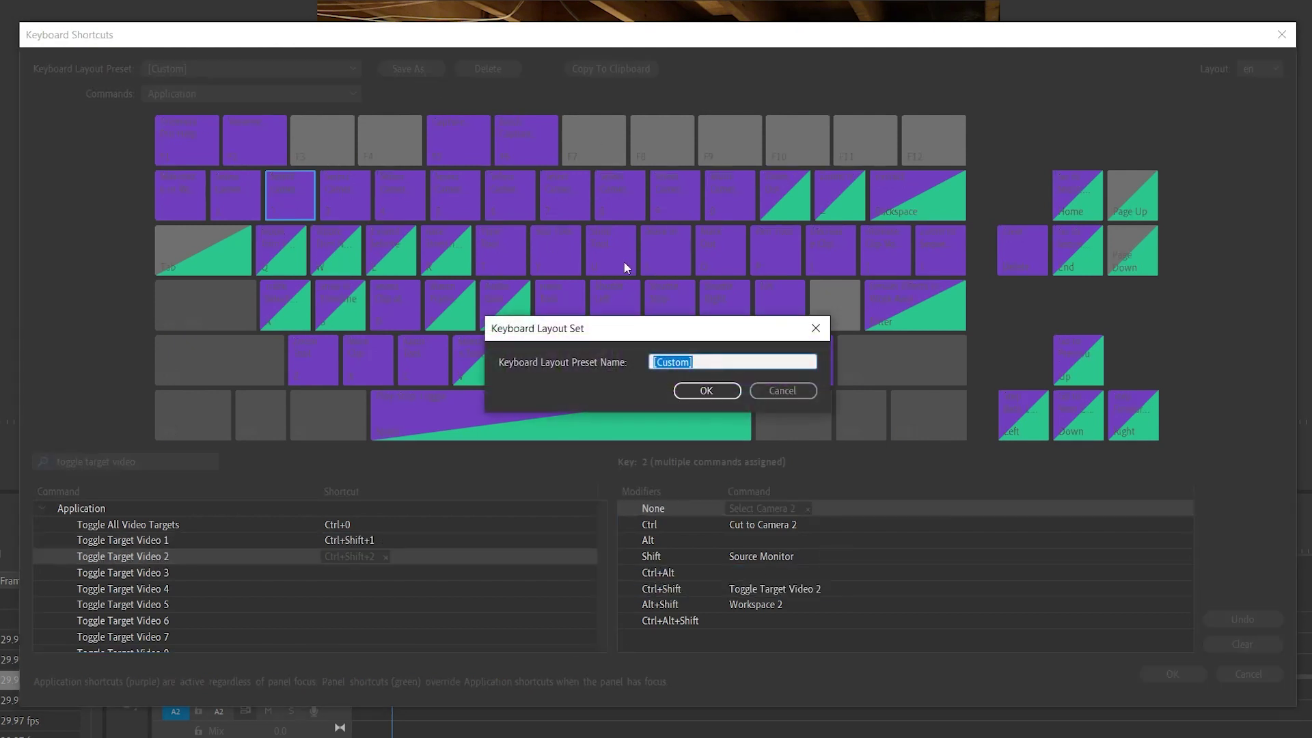
type("Atem Cutter")
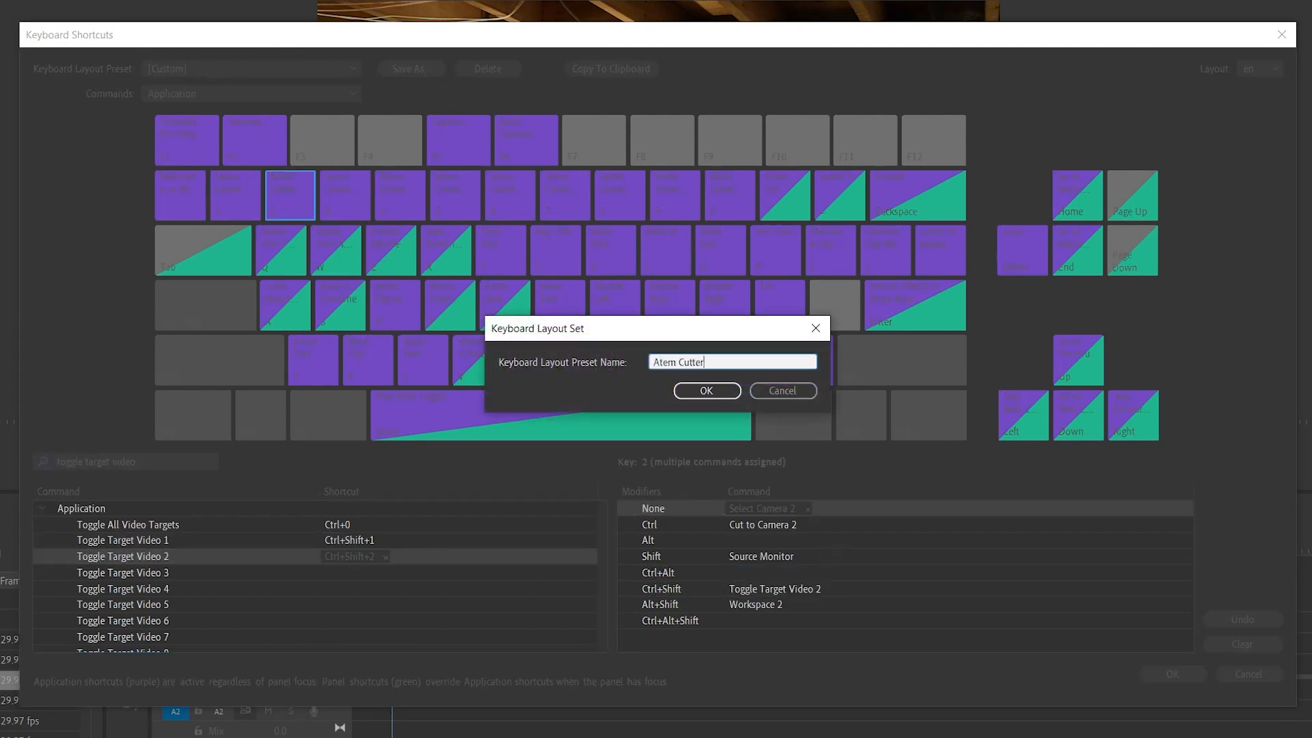
left_click(706, 391)
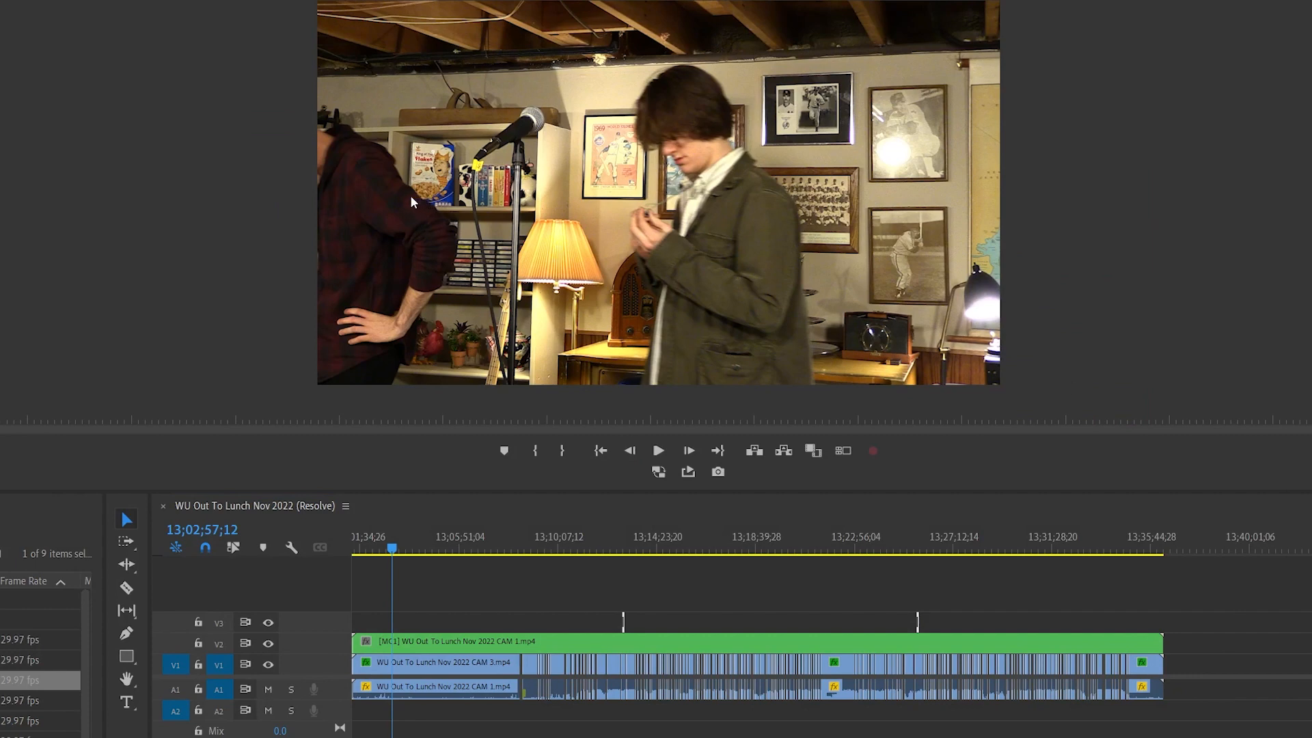
left_click(294, 29)
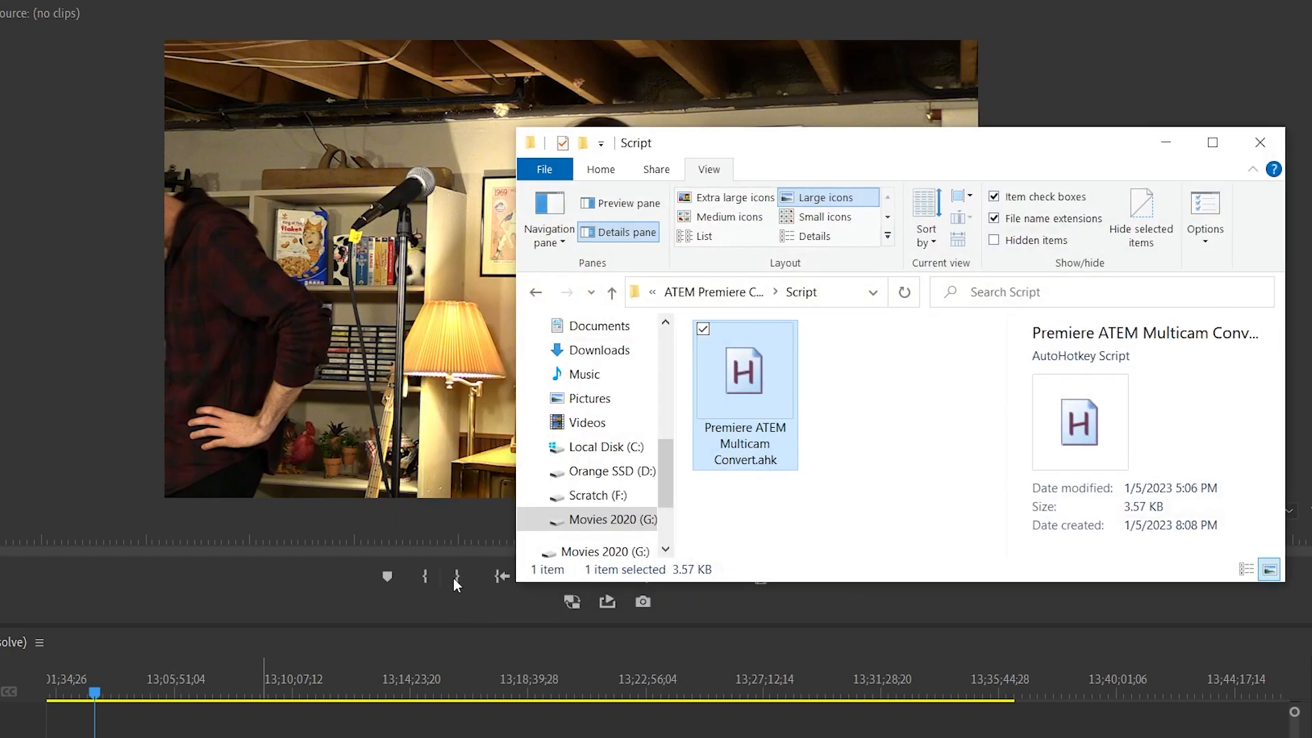
mouse_move(746, 402)
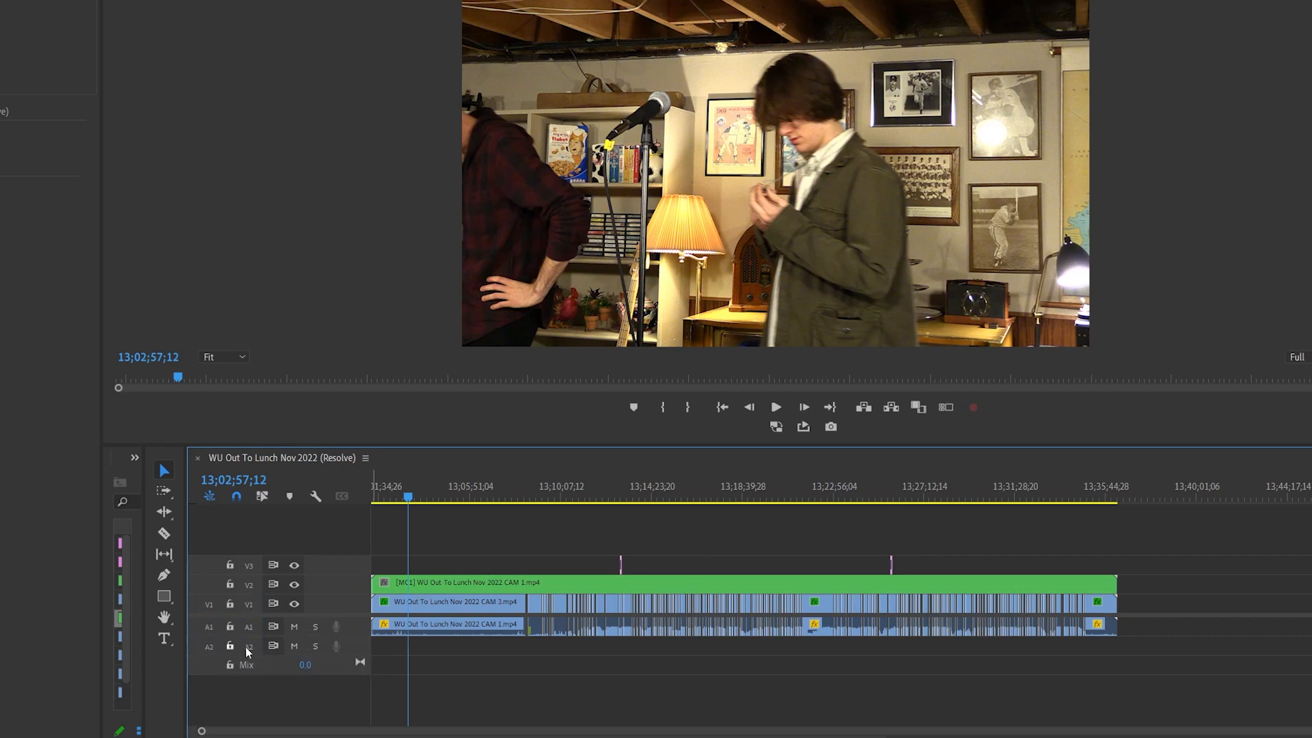
Step: Focus the timeline so the AutoHotkey script can prompt for the clip count
left_click(248, 626)
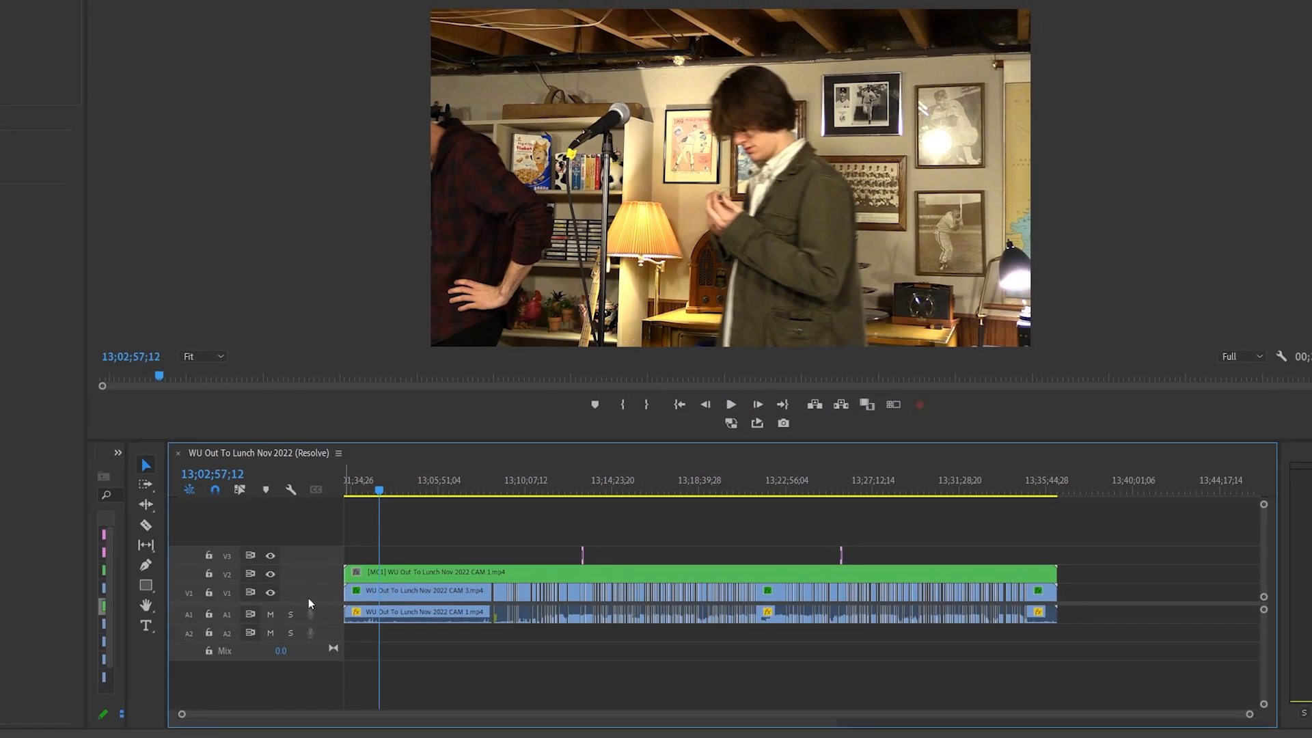
mouse_move(773, 506)
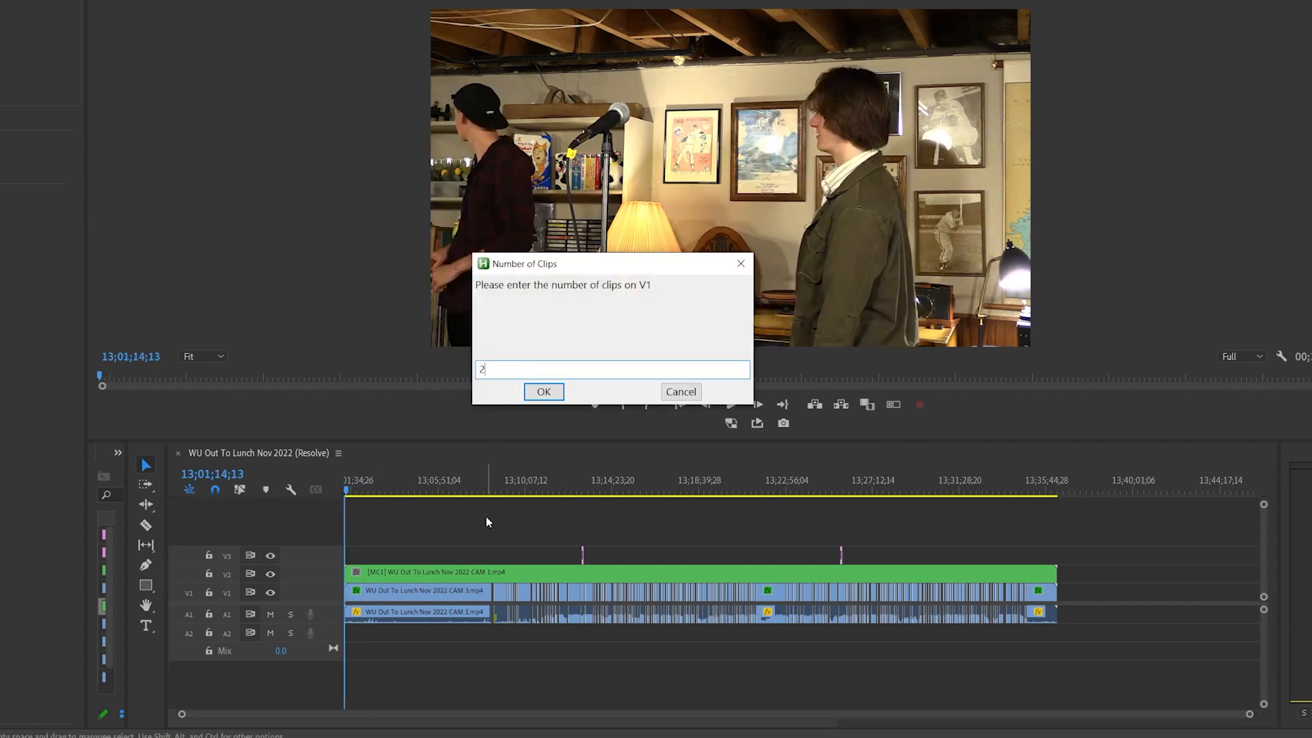
Step: Enter 218 as the Number of Clips and let the conversion script run
type("18")
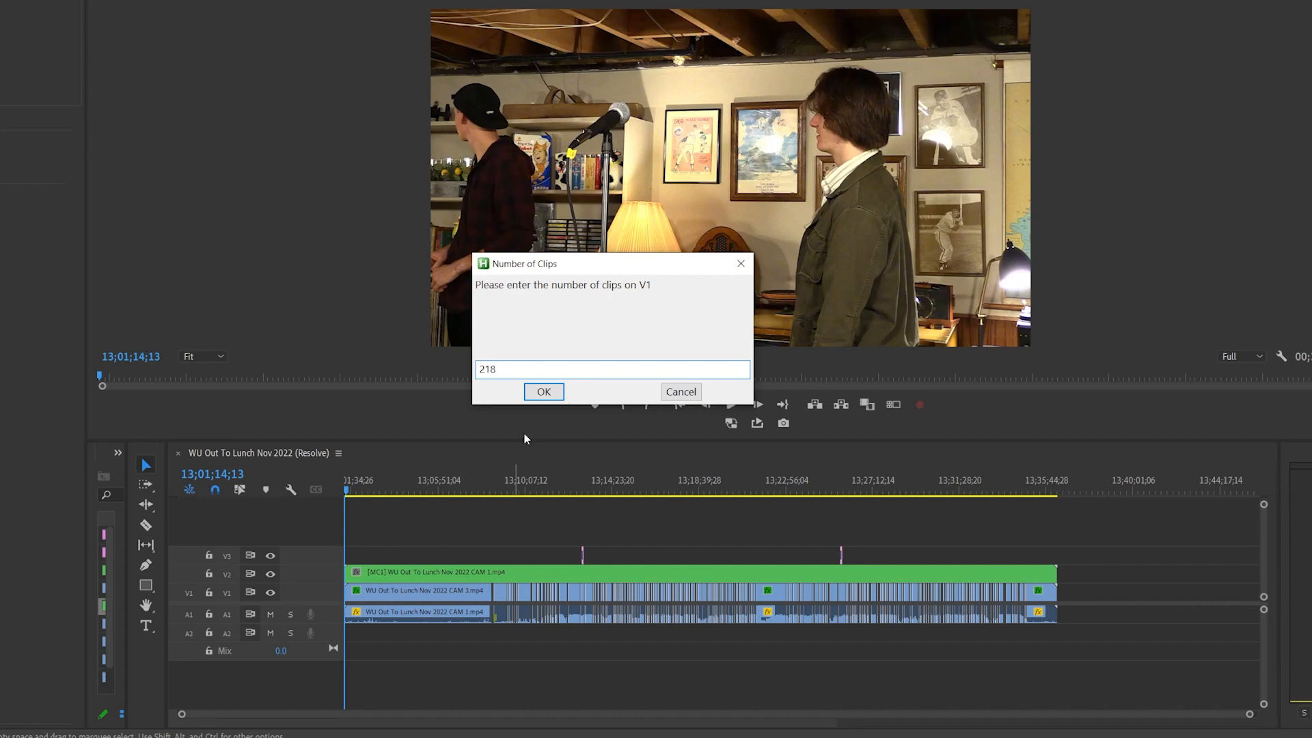
left_click(544, 391)
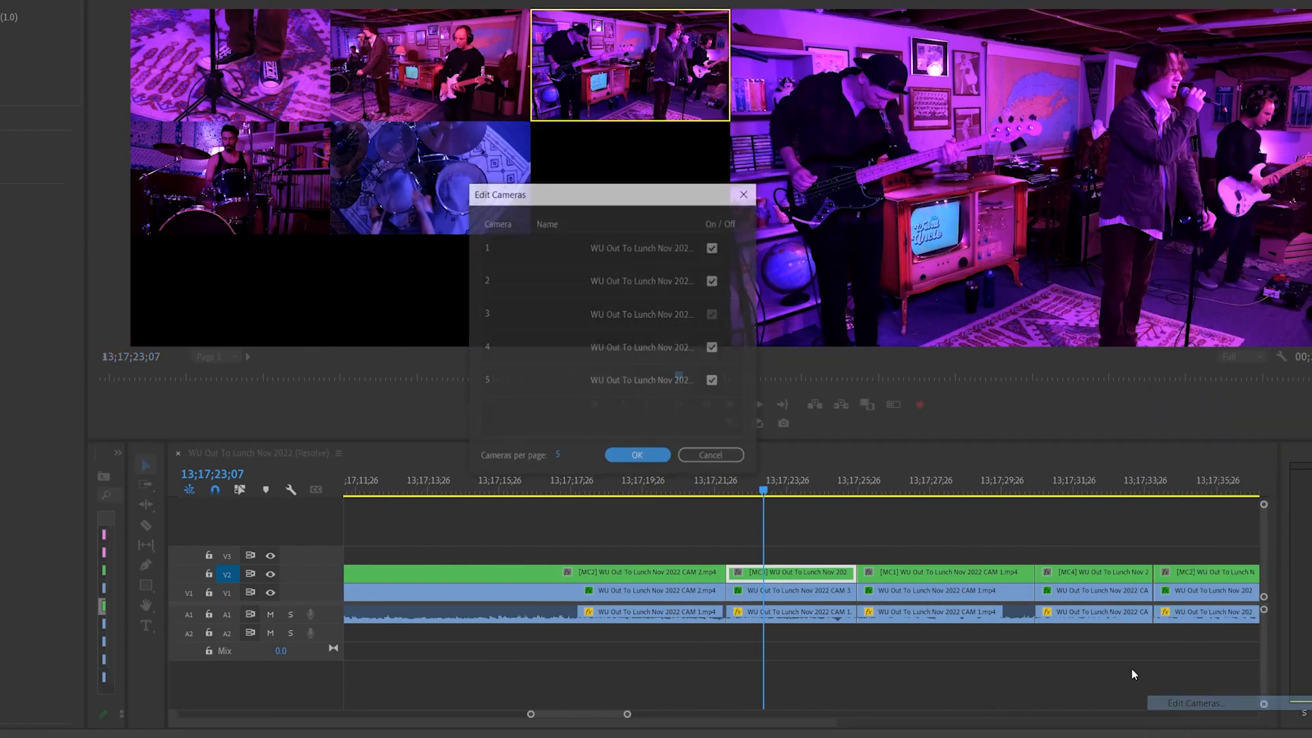
Step: Confirm cameras 1–5 are enabled in Edit Cameras and close the dialog
left_click(637, 455)
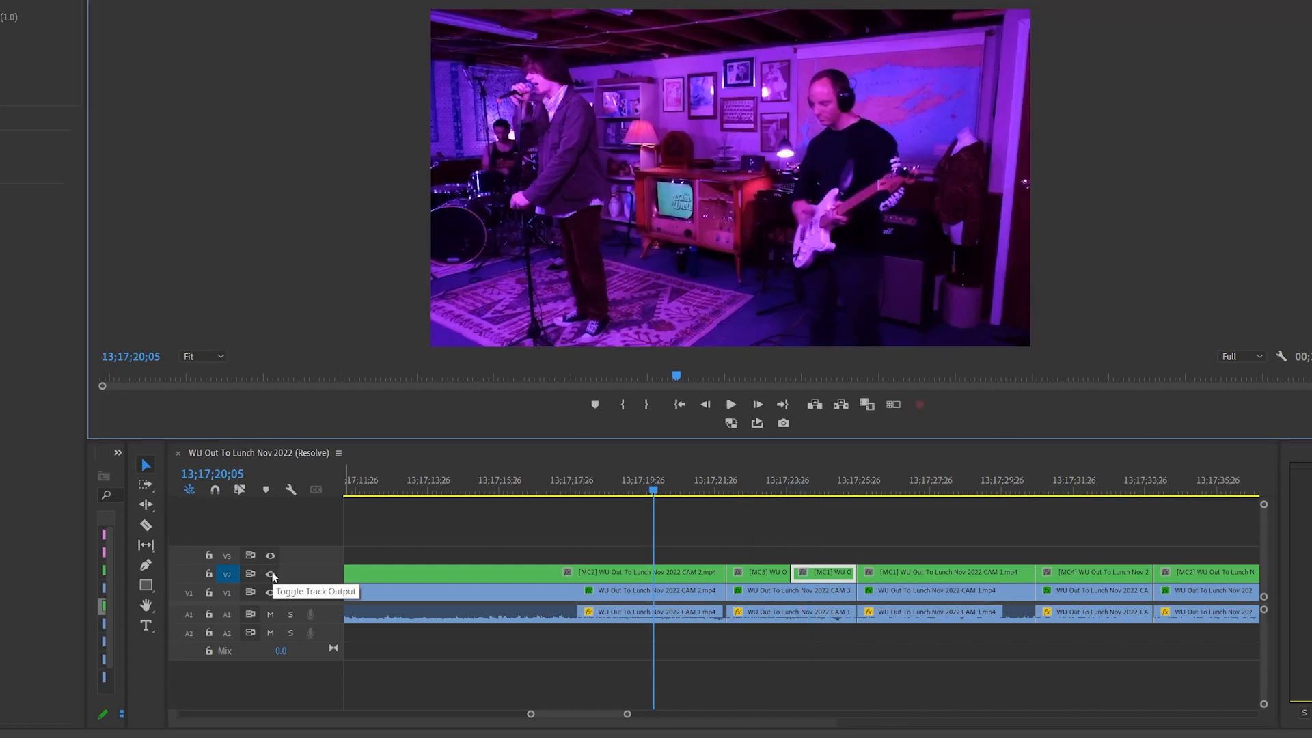
Step: Delete the original single-camera V1 track and move the playhead earlier in the show
left_click(271, 573)
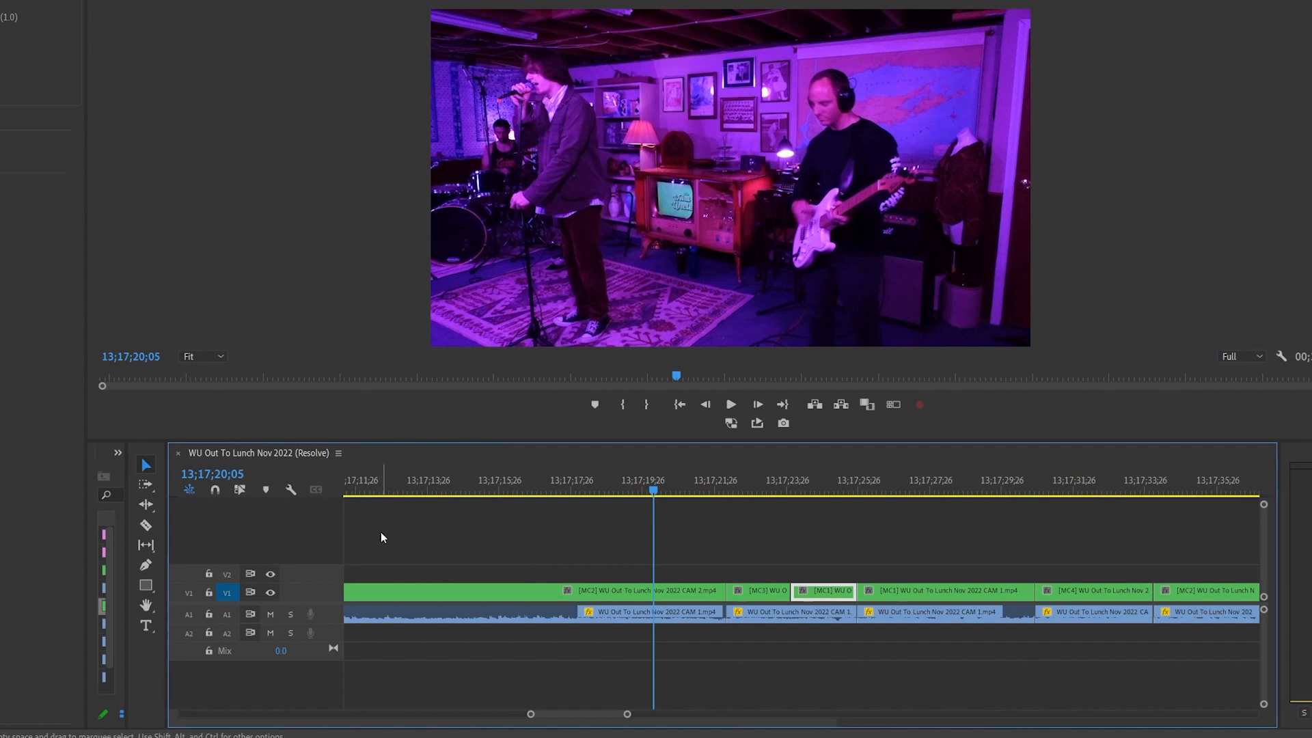
mouse_move(634, 522)
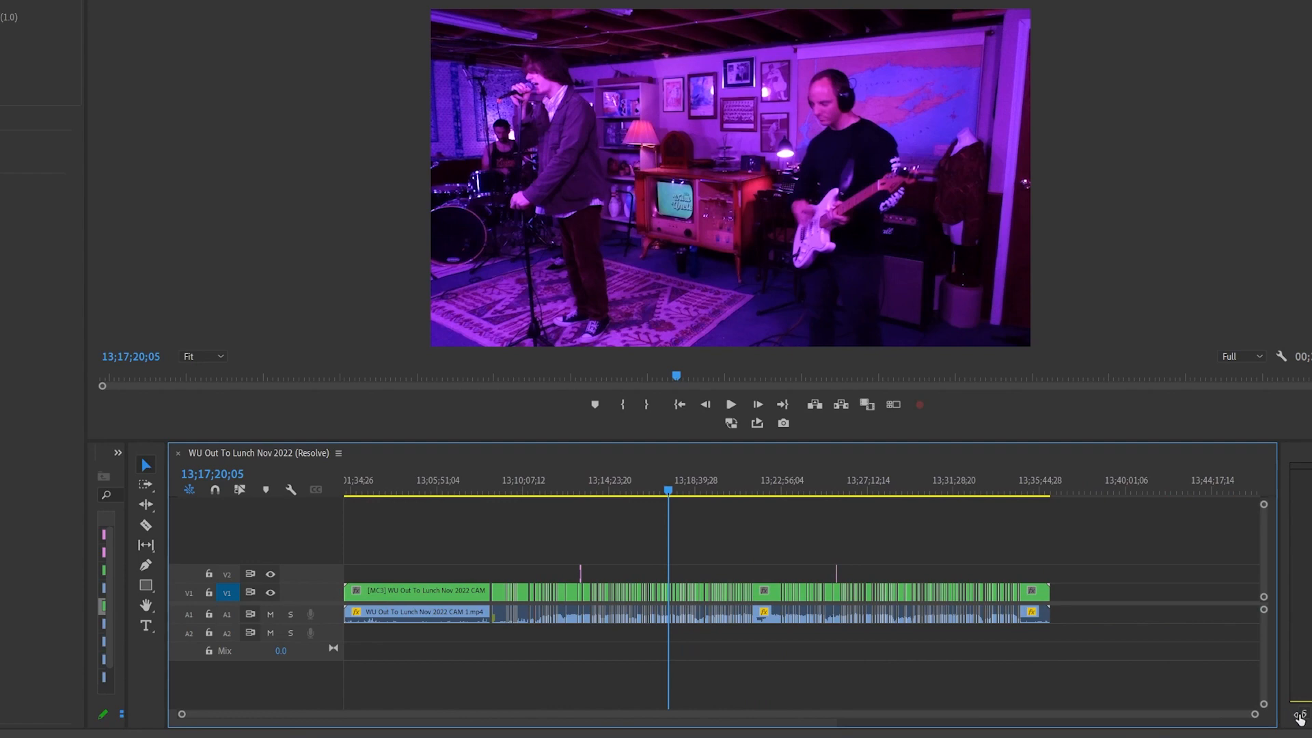
left_click(512, 490)
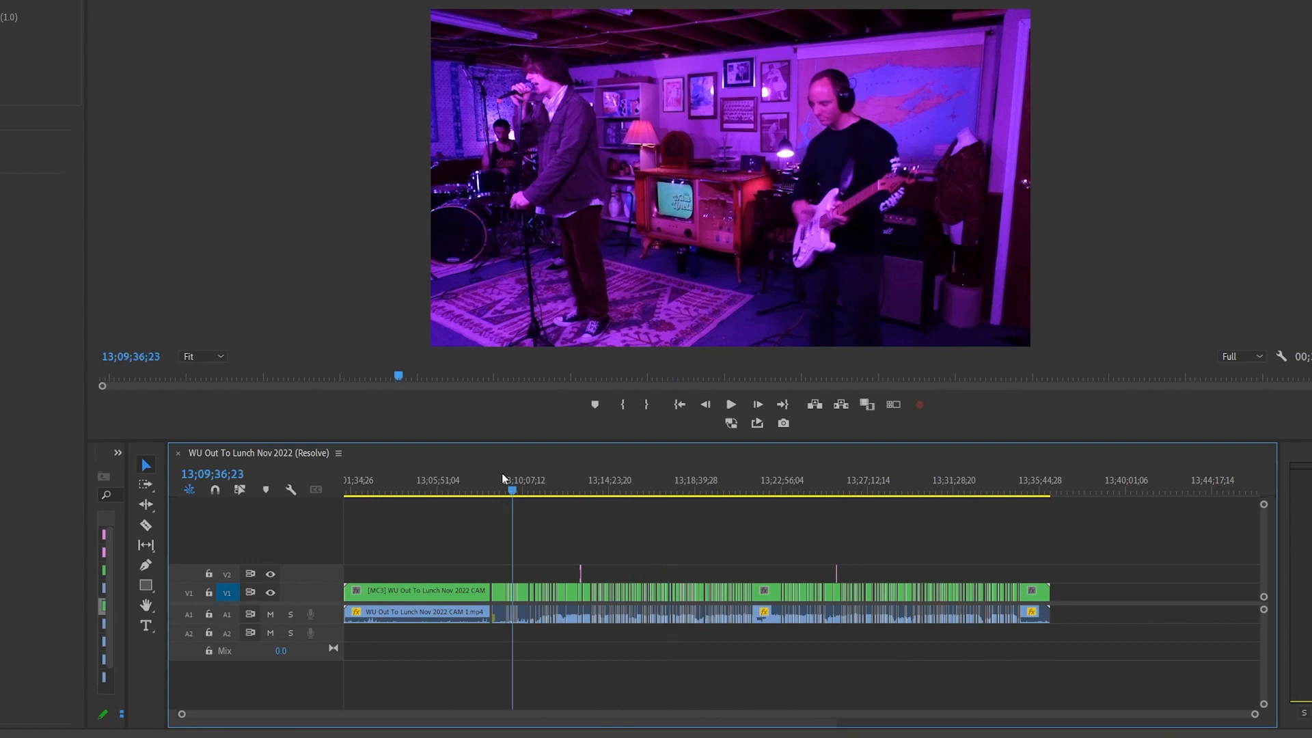